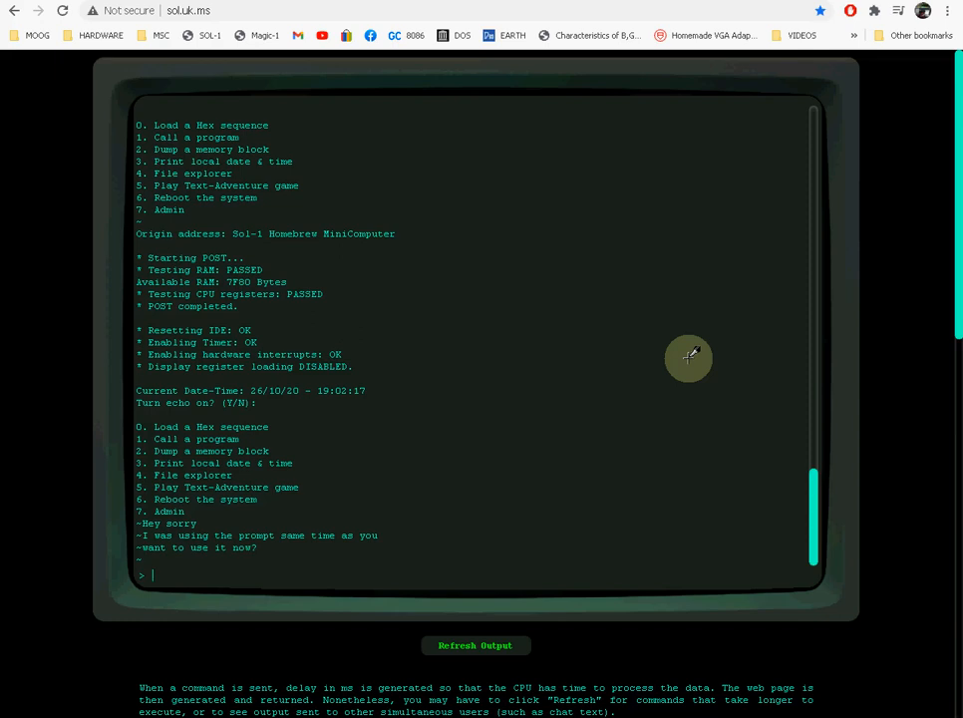
{"action": "mouse_move", "coordinate": [572, 332]}
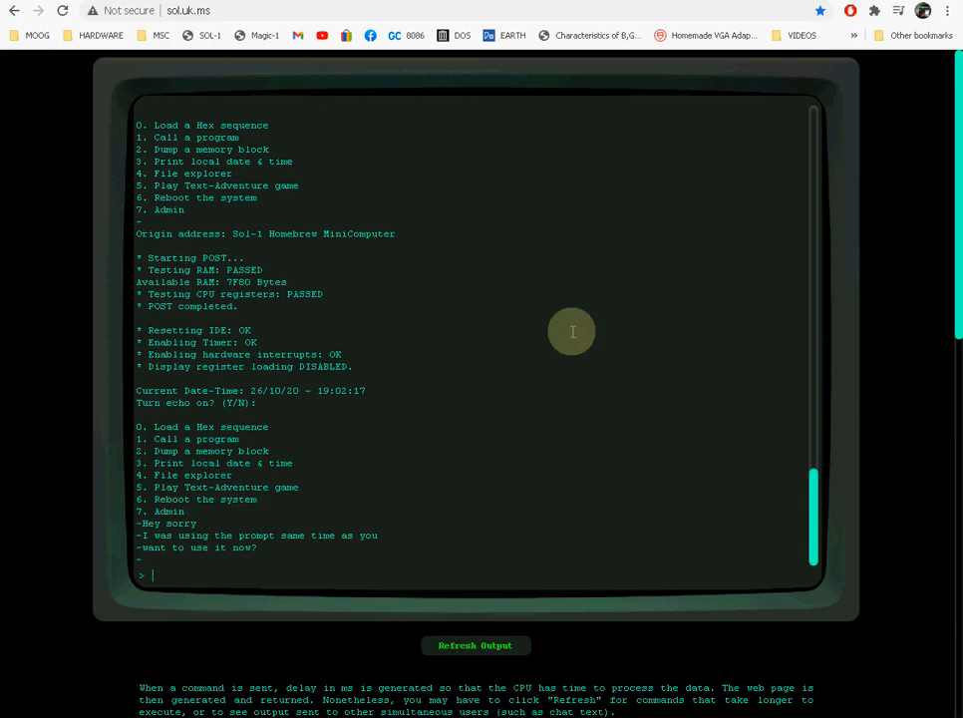
{"action": "mouse_move", "coordinate": [202, 376]}
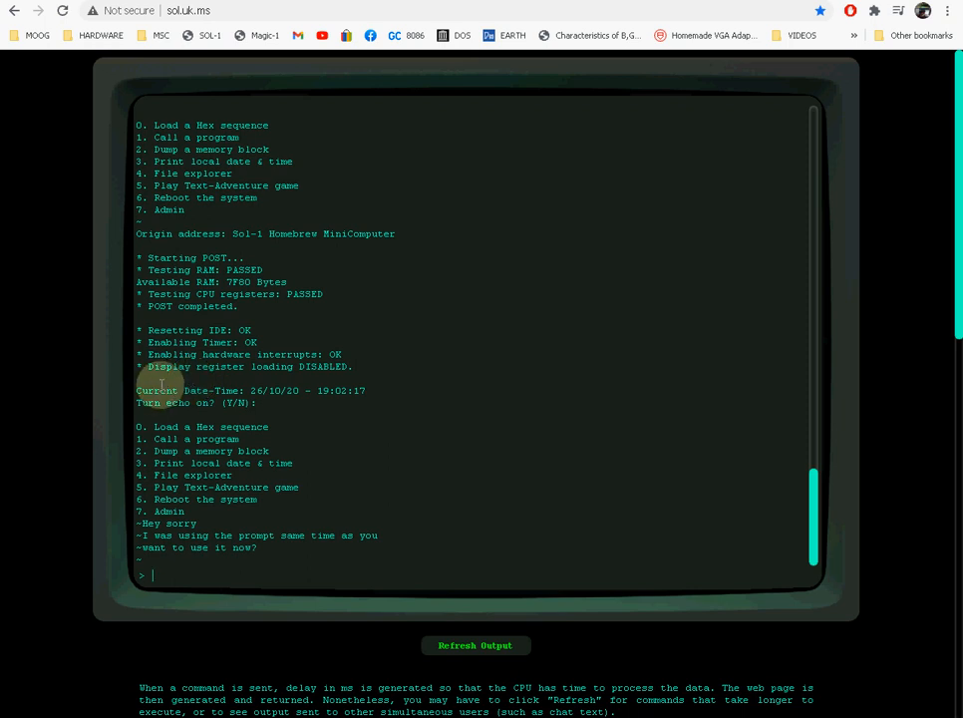
{"action": "mouse_move", "coordinate": [179, 576]}
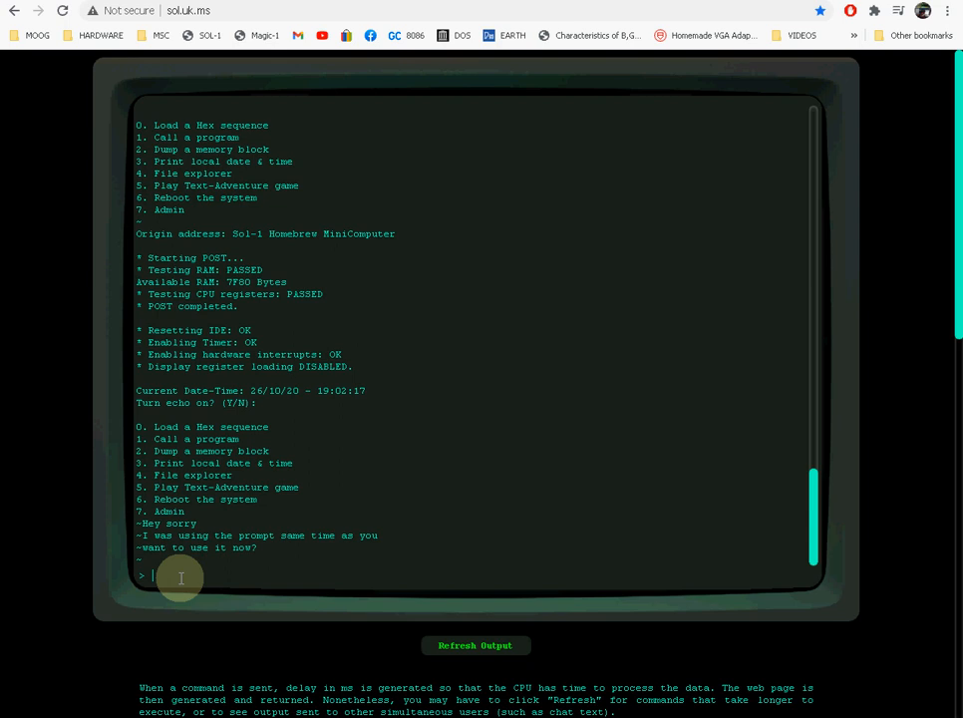
{"action": "mouse_move", "coordinate": [90, 387]}
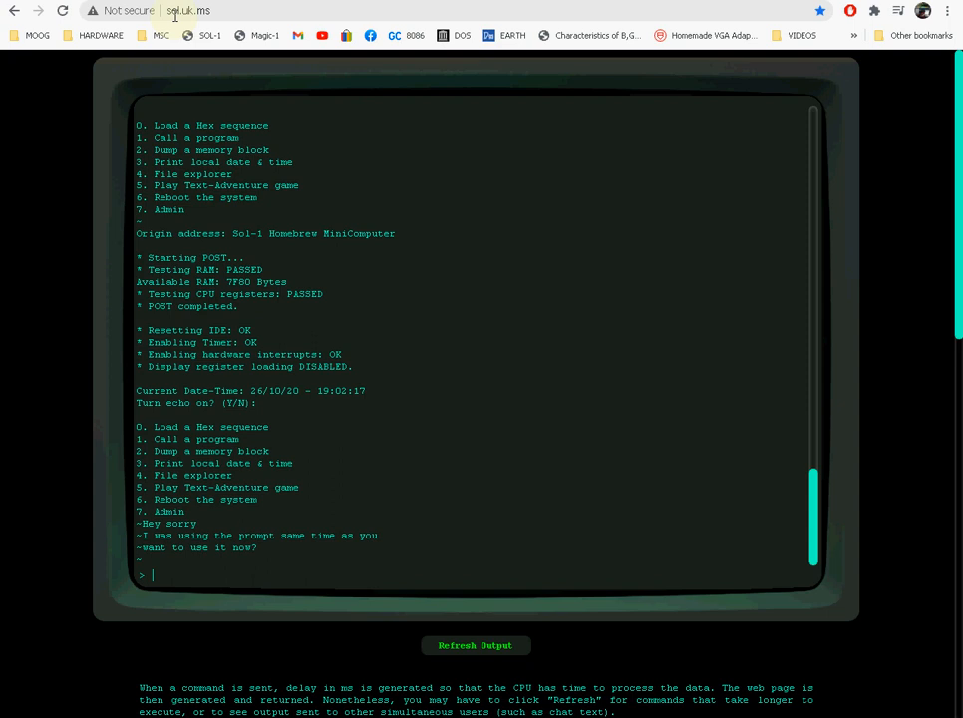
Scroll down past the Sol-1 description to the BIOS example program and empty Online Assembler.
{"action": "left_click", "coordinate": [187, 11]}
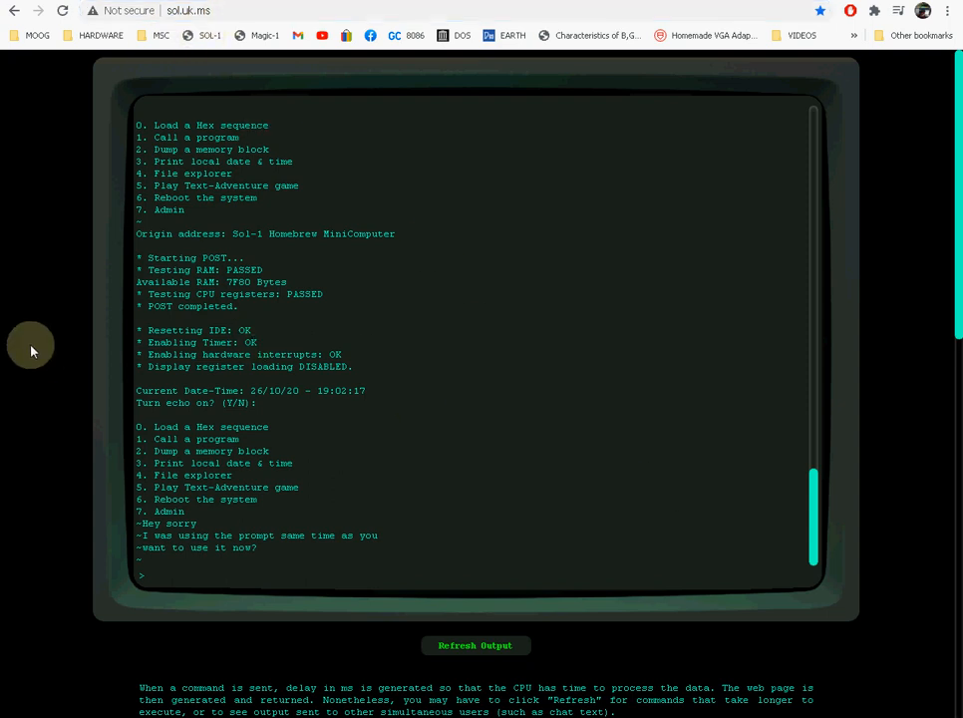
{"action": "mouse_move", "coordinate": [279, 361]}
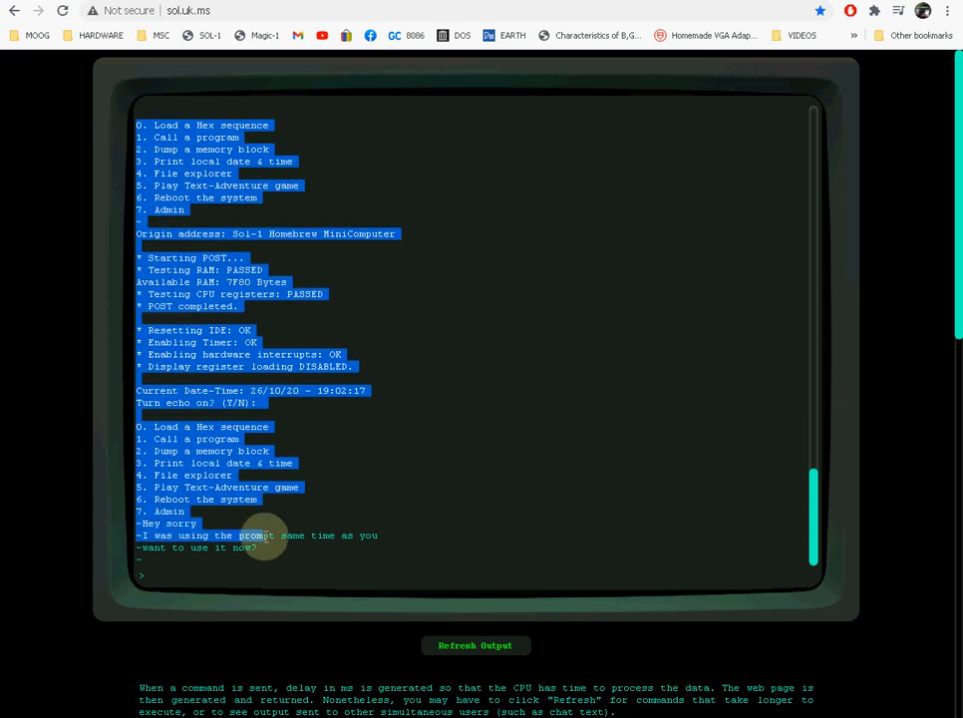
{"action": "mouse_move", "coordinate": [40, 359]}
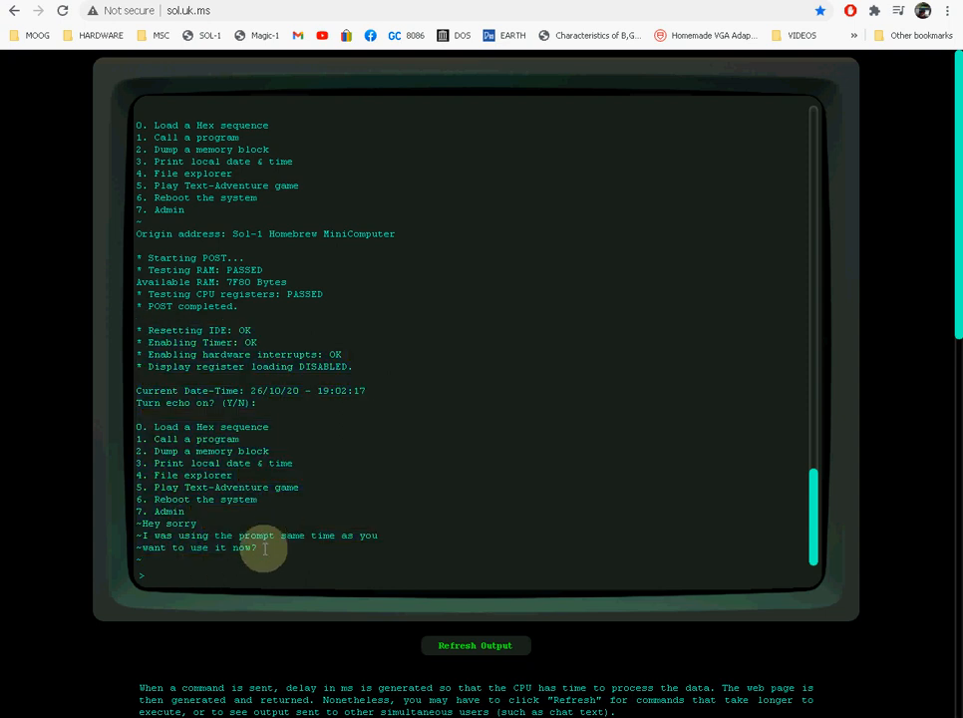
{"action": "mouse_move", "coordinate": [239, 359]}
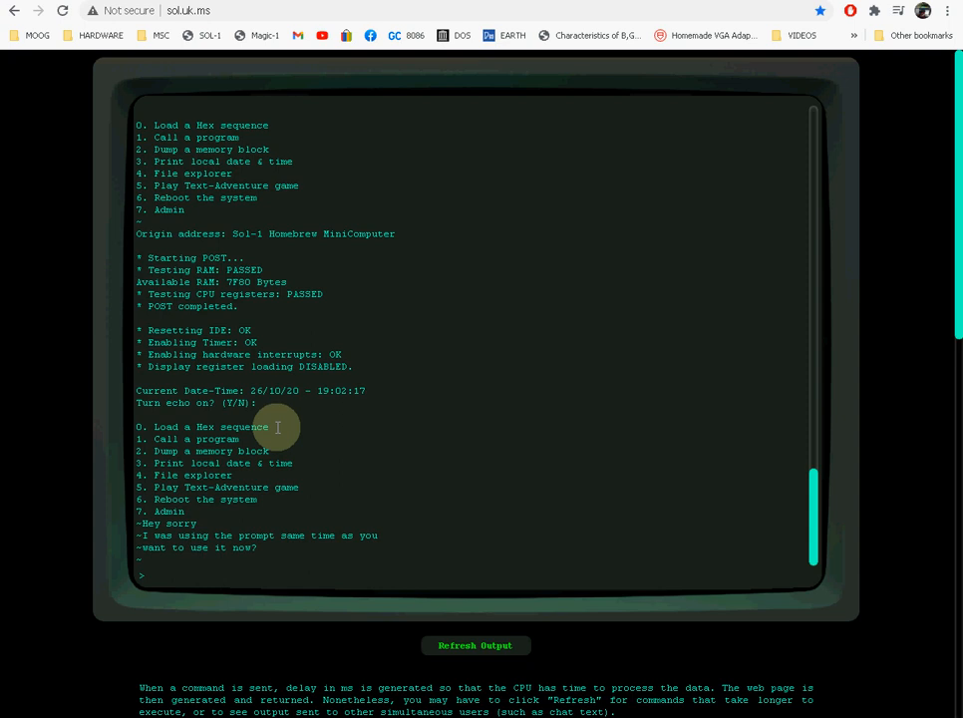
{"action": "mouse_move", "coordinate": [82, 331]}
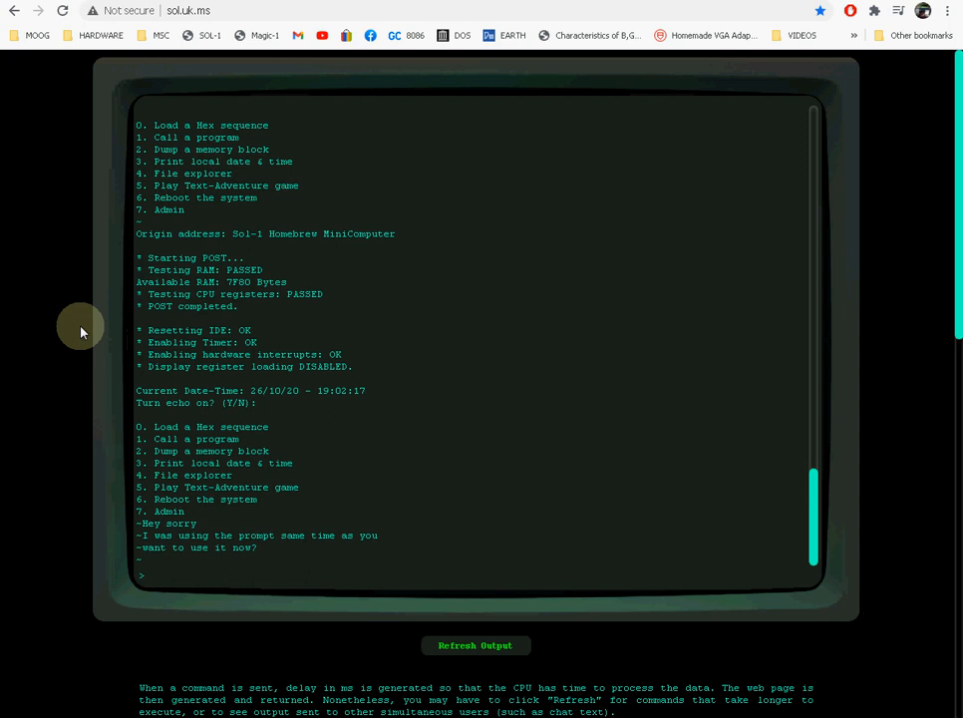
{"action": "scroll", "scroll_direction": "down", "scroll_amount": 3}
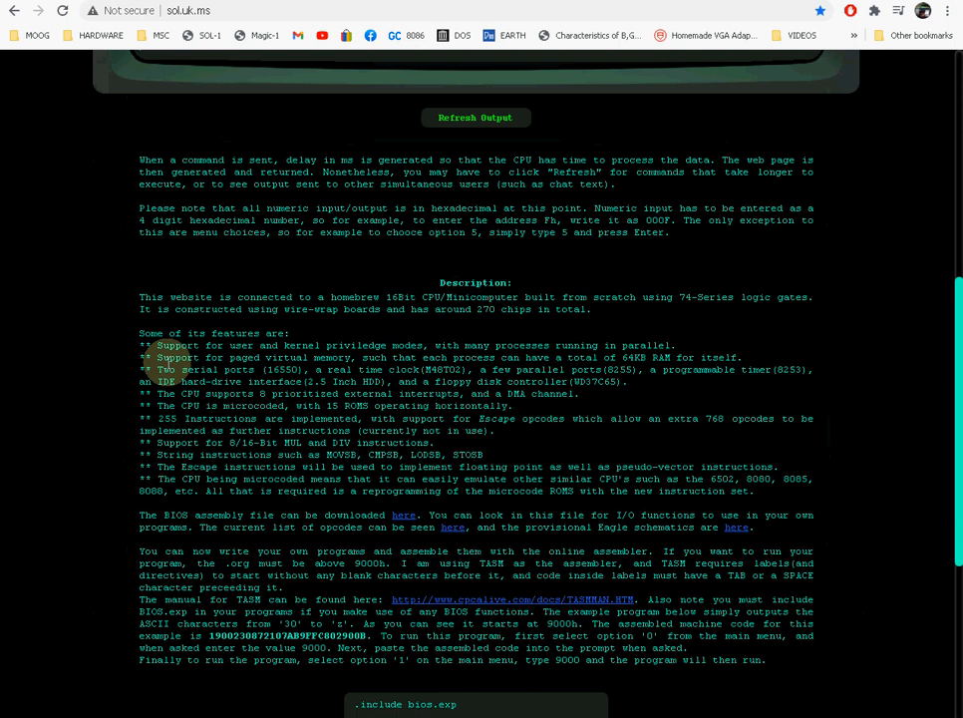
{"action": "scroll", "scroll_direction": "down", "scroll_amount": 3}
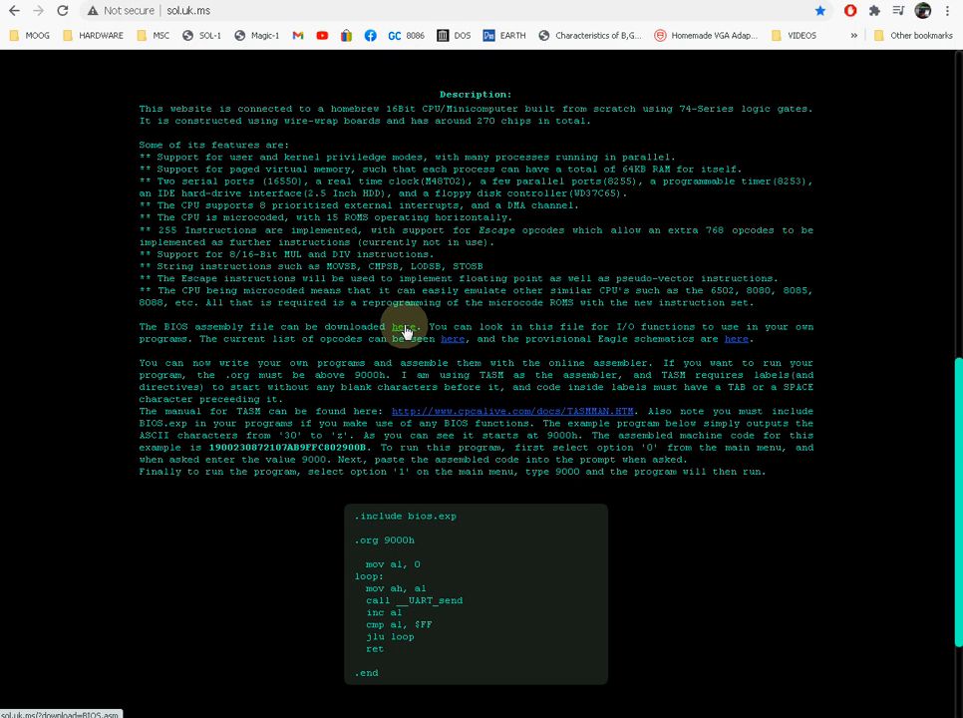
{"action": "mouse_move", "coordinate": [523, 321]}
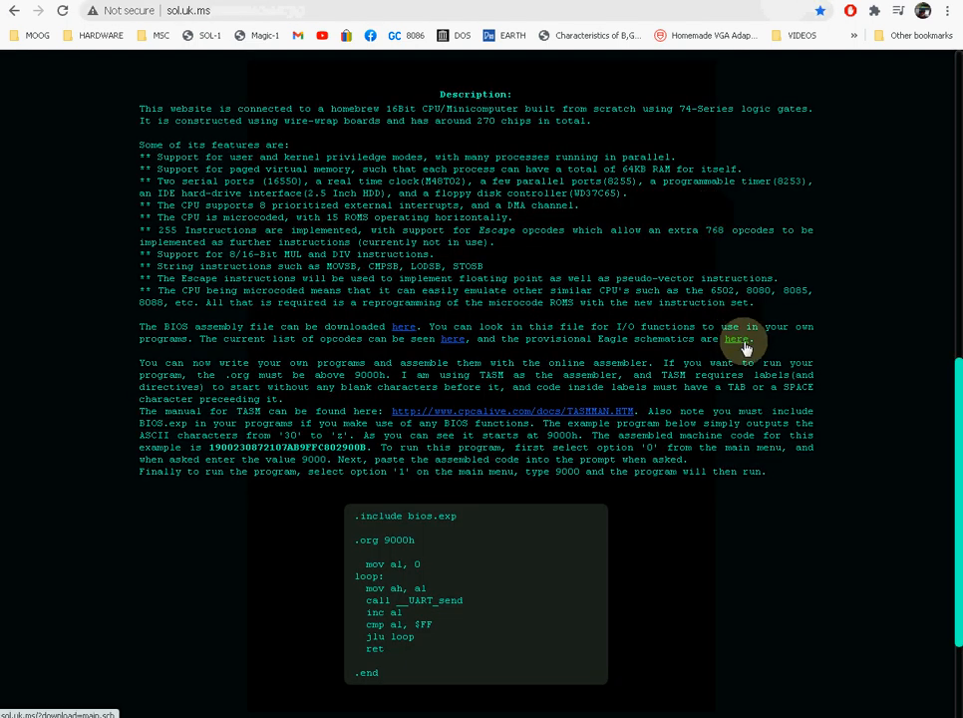
{"action": "mouse_move", "coordinate": [767, 321]}
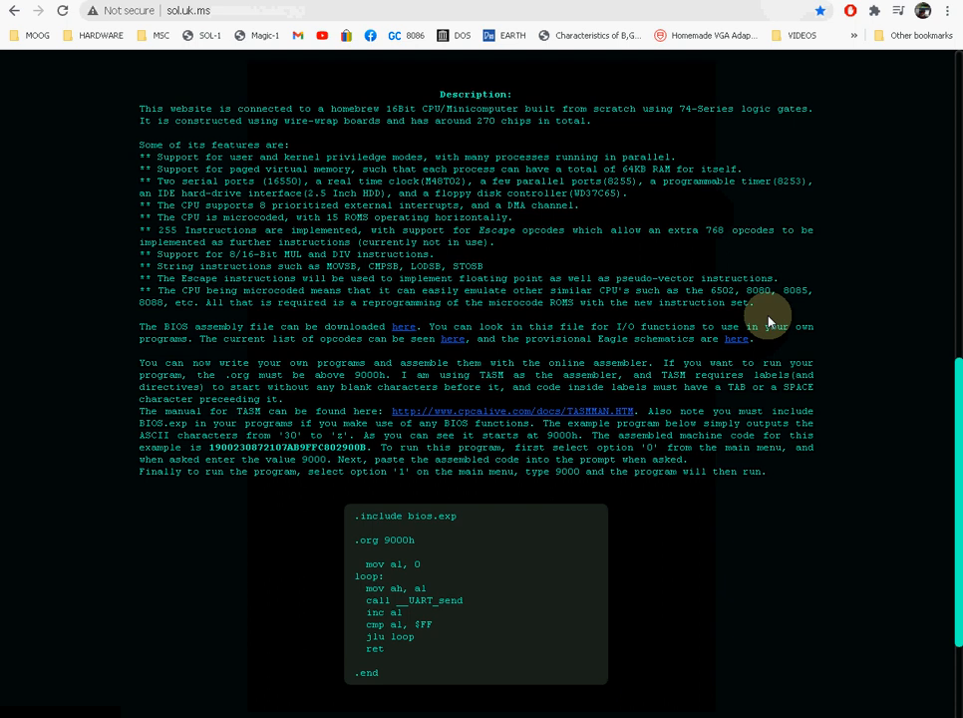
{"action": "scroll", "scroll_direction": "down", "scroll_amount": 3}
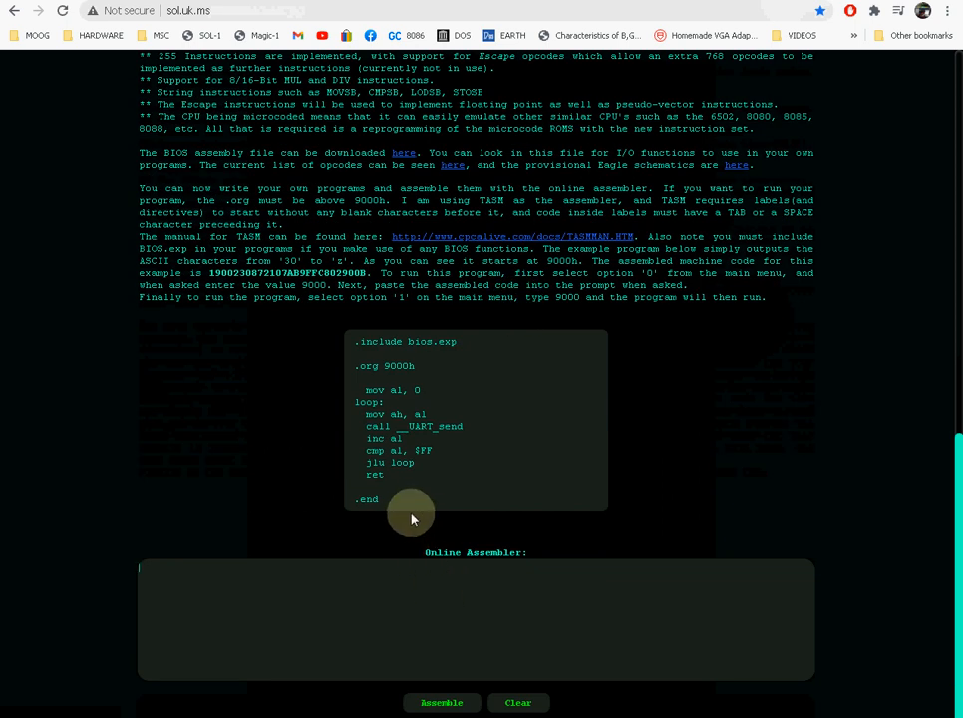
{"action": "left_click_drag", "start_coordinate": [412, 516], "coordinate": [356, 349]}
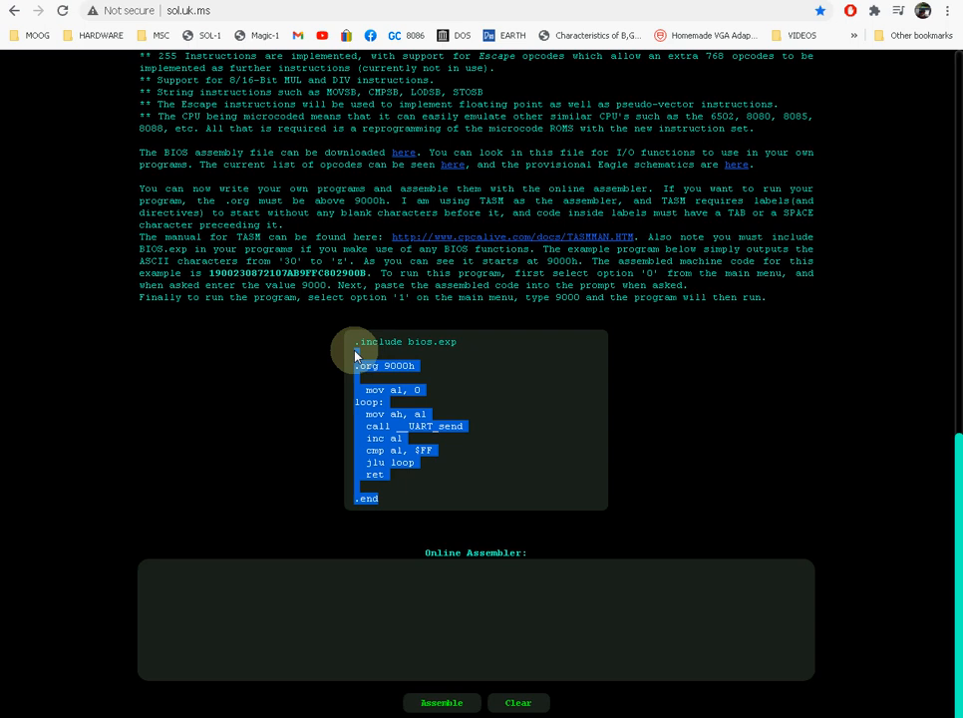
{"action": "mouse_move", "coordinate": [446, 574]}
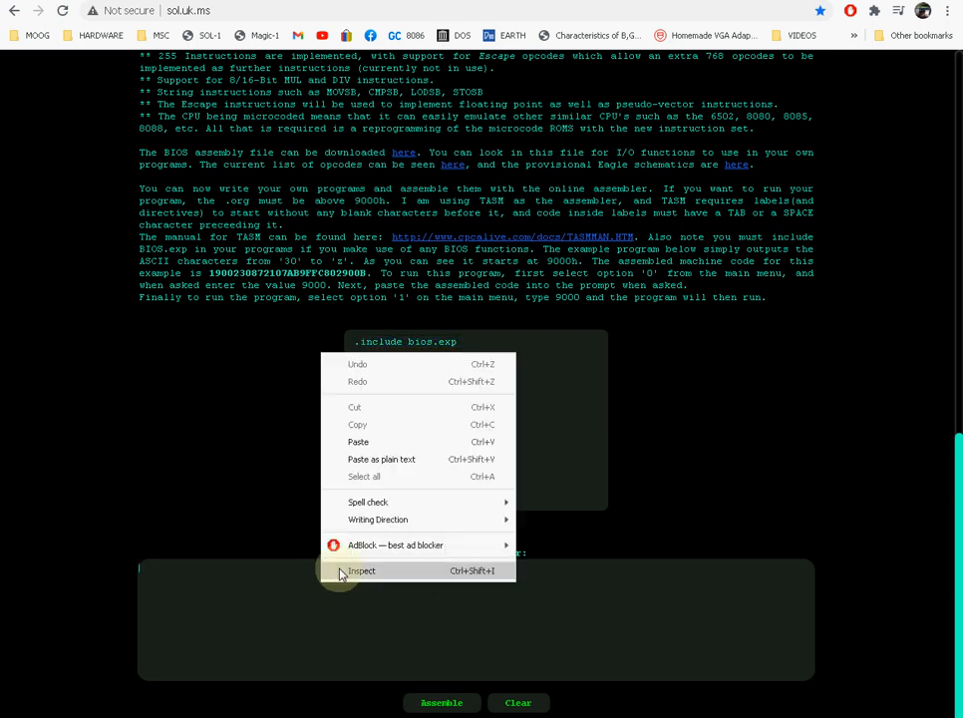
{"action": "left_click", "coordinate": [442, 703]}
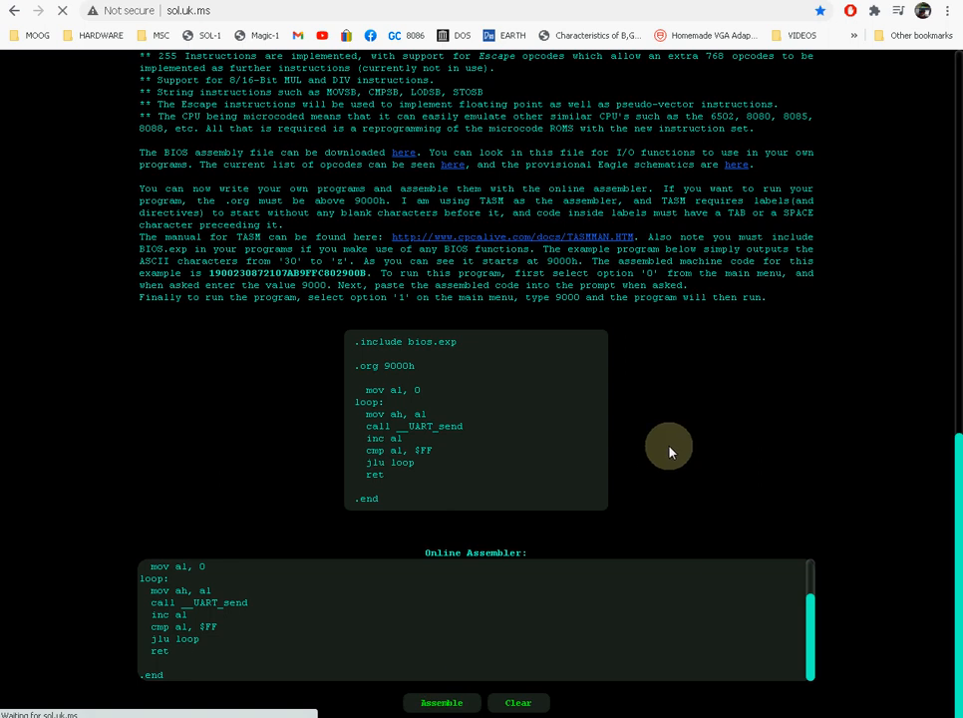
{"action": "left_click", "coordinate": [442, 702]}
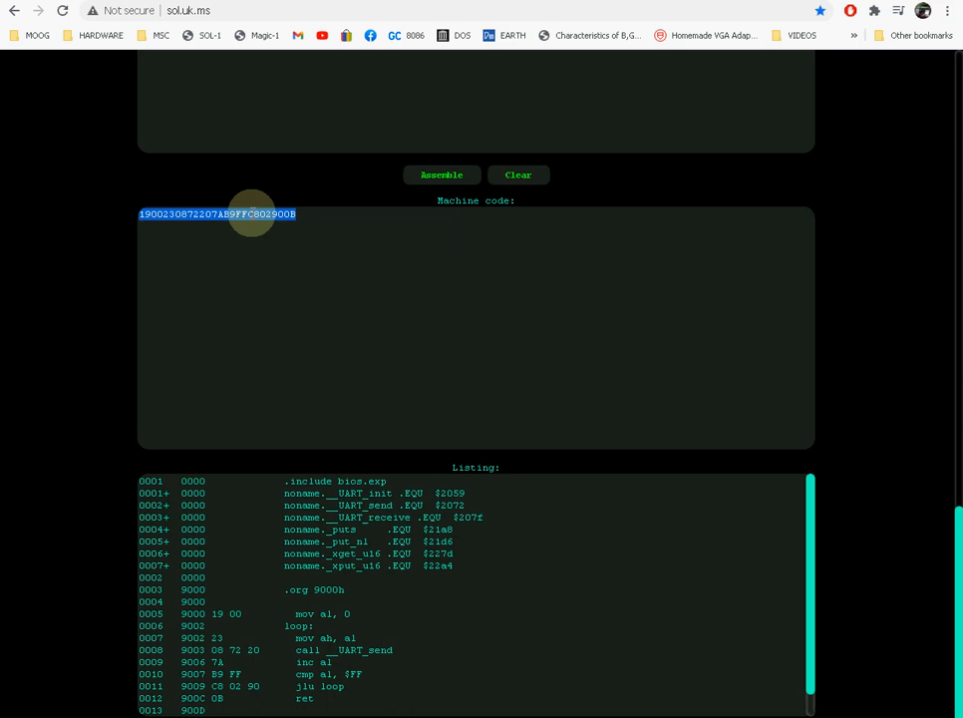
{"action": "mouse_move", "coordinate": [284, 248]}
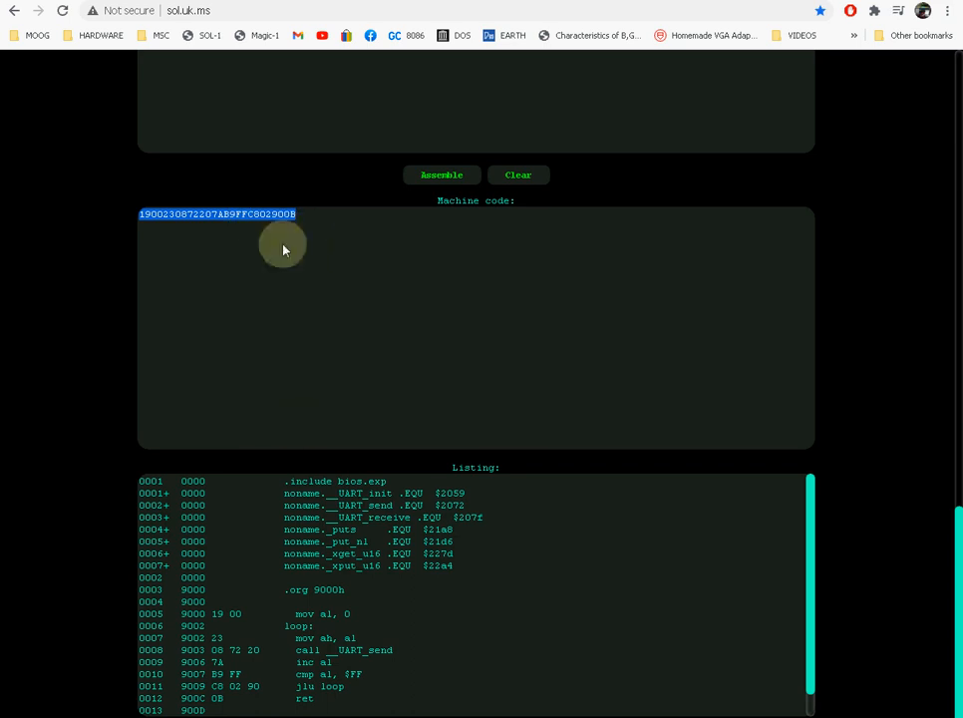
{"action": "scroll", "scroll_direction": "down", "scroll_amount": 3}
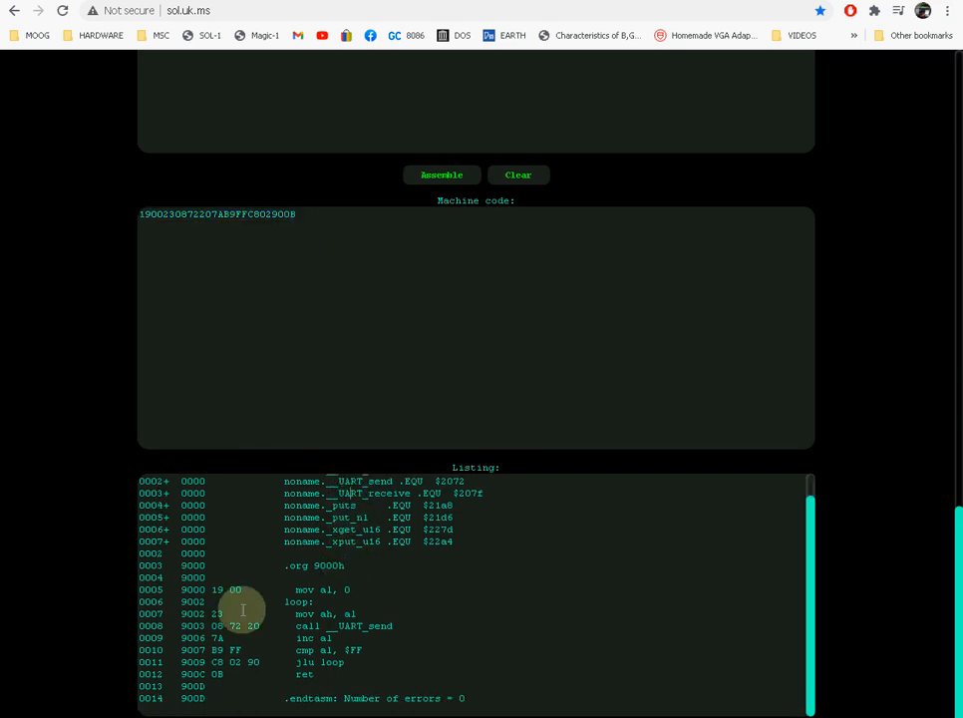
{"action": "double_click", "coordinate": [373, 698]}
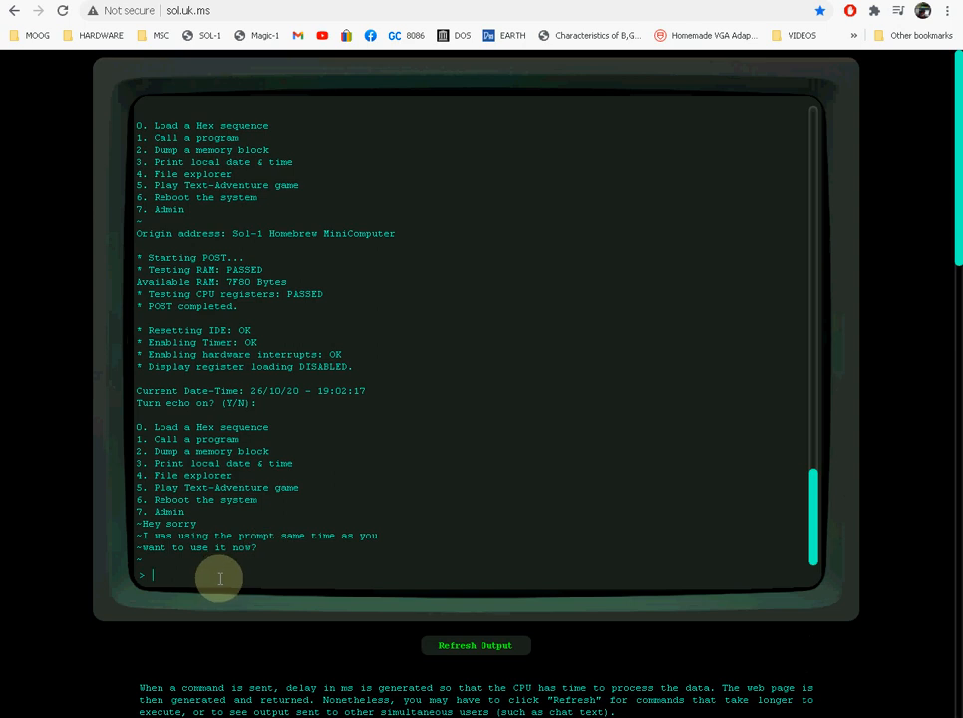
{"action": "mouse_move", "coordinate": [544, 610]}
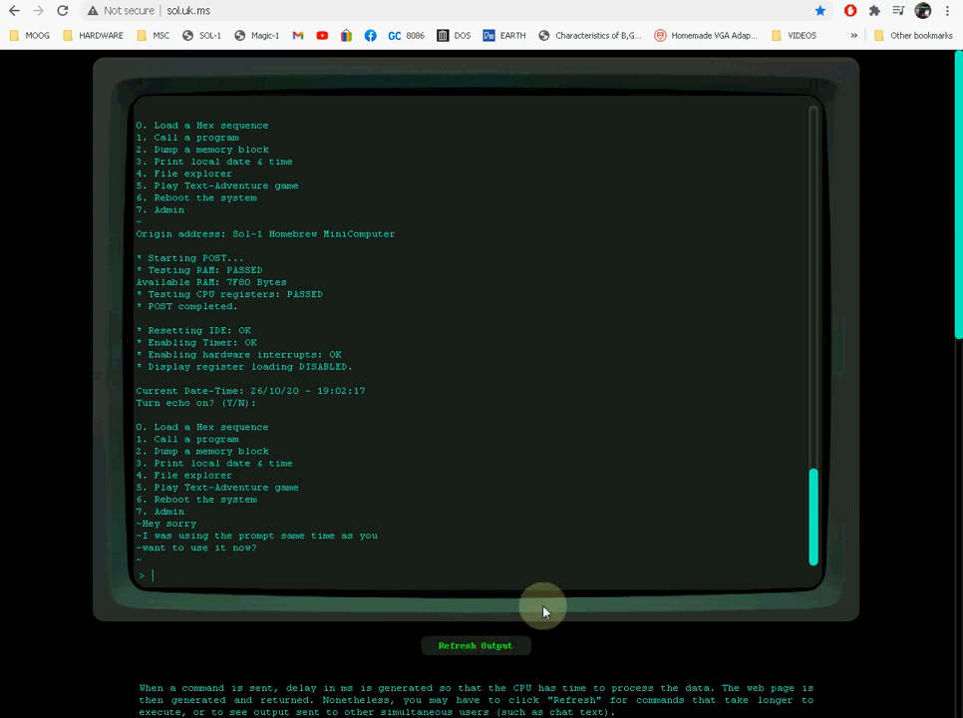
{"action": "mouse_move", "coordinate": [352, 446]}
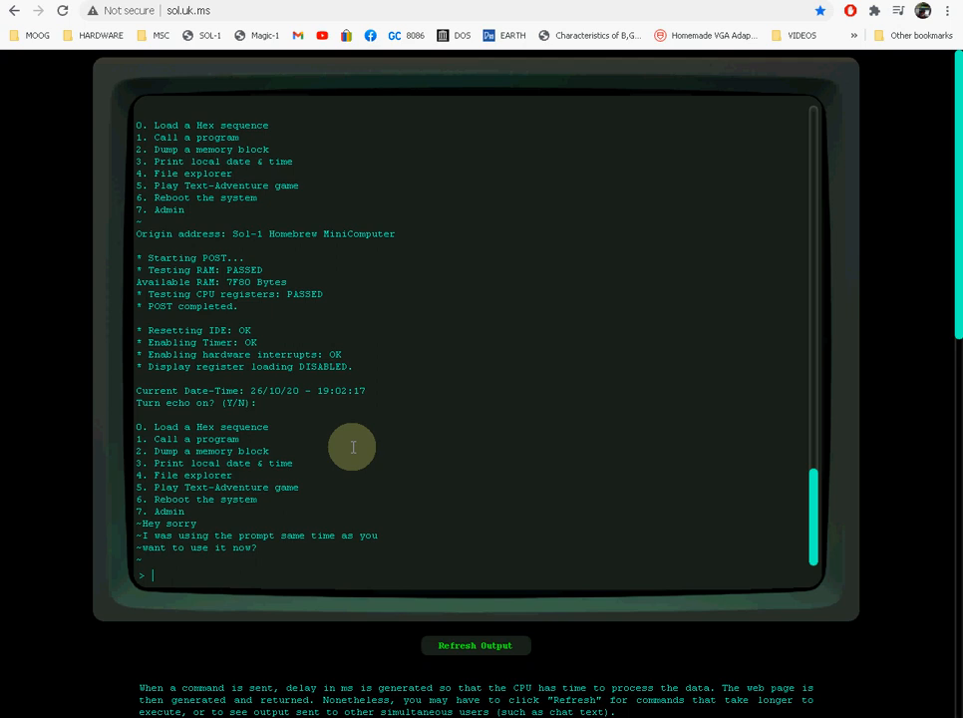
{"action": "mouse_move", "coordinate": [259, 458]}
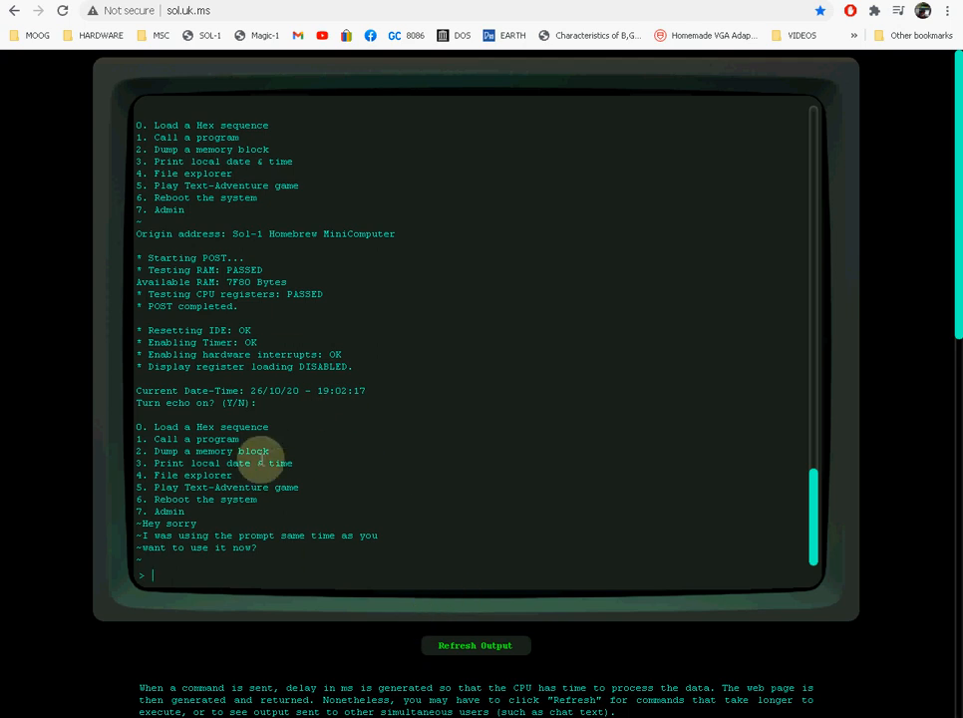
{"action": "mouse_move", "coordinate": [529, 645]}
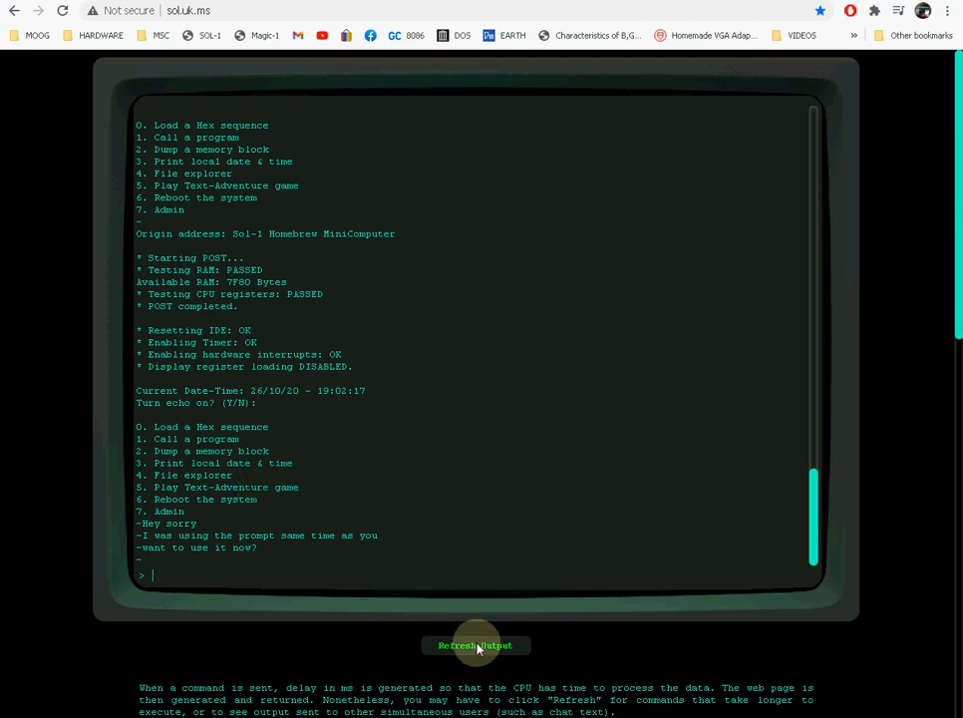
{"action": "mouse_move", "coordinate": [202, 580]}
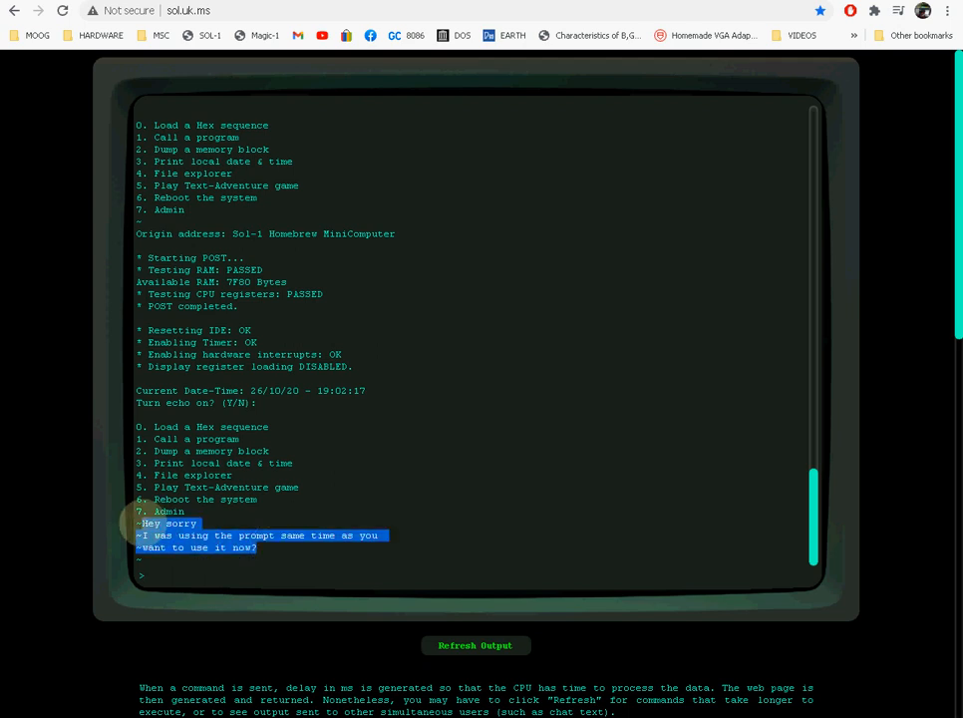
{"action": "left_click", "coordinate": [243, 536]}
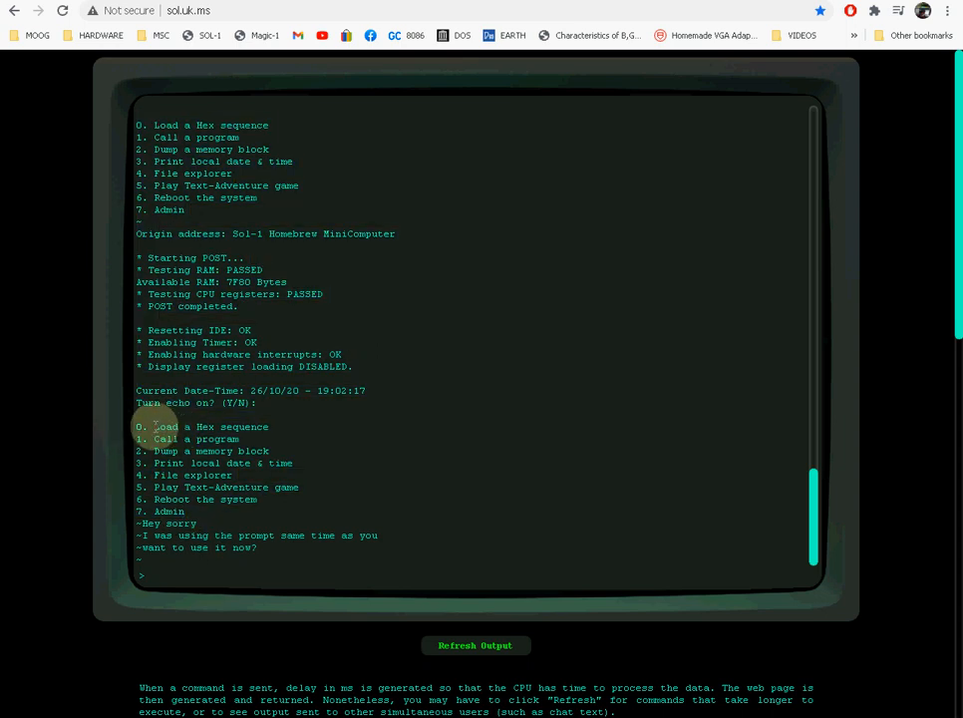
{"action": "type", "text": "0"}
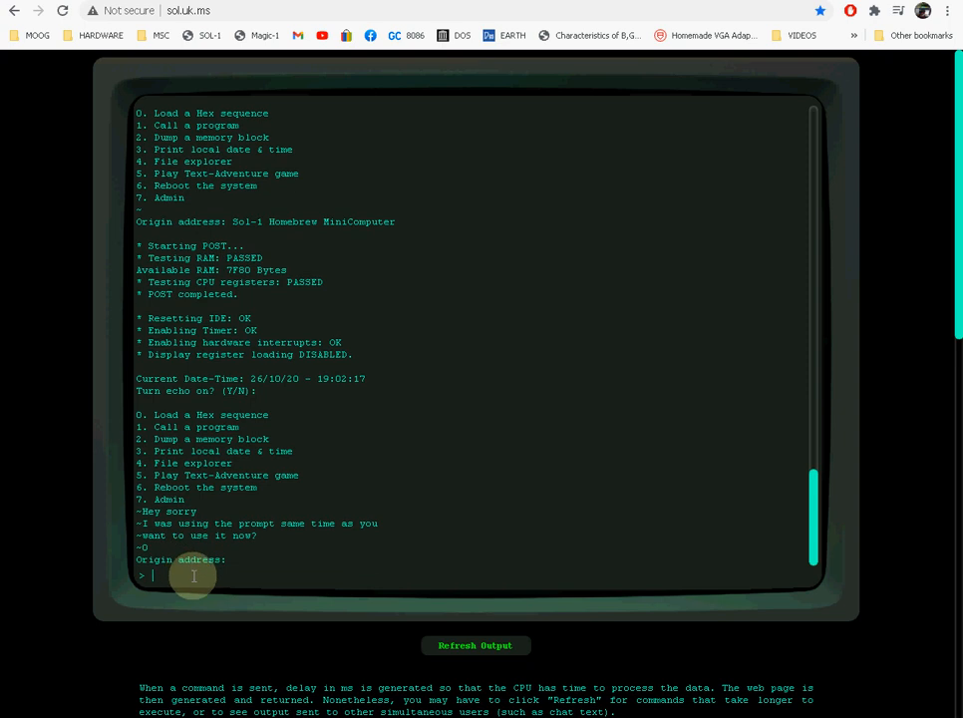
{"action": "type", "text": "9000"}
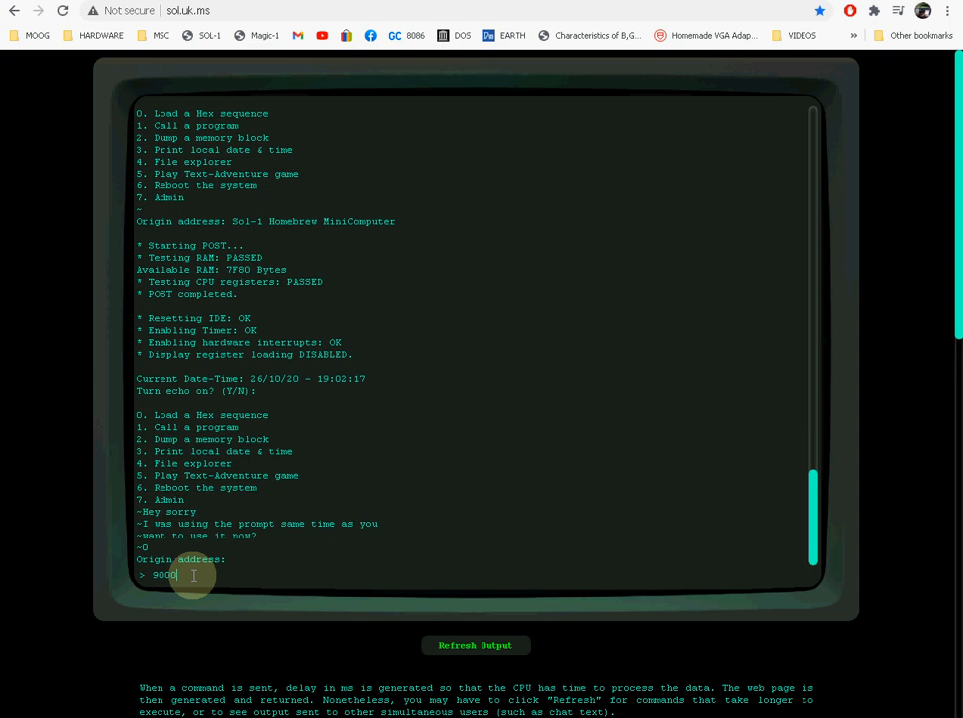
{"action": "right_click", "coordinate": [190, 576]}
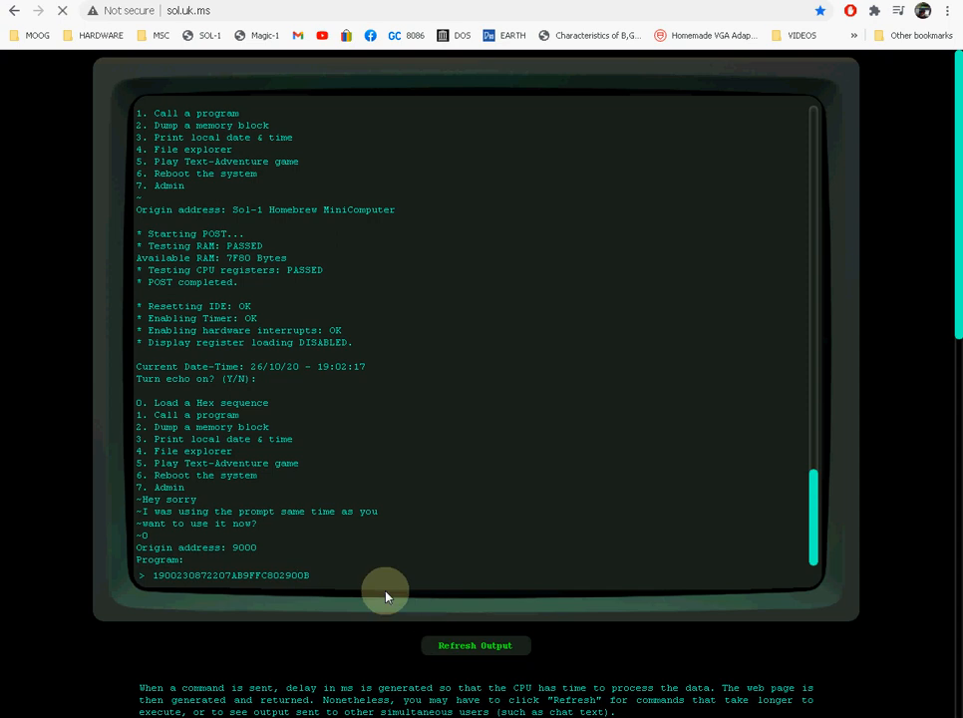
{"action": "left_click", "coordinate": [474, 645]}
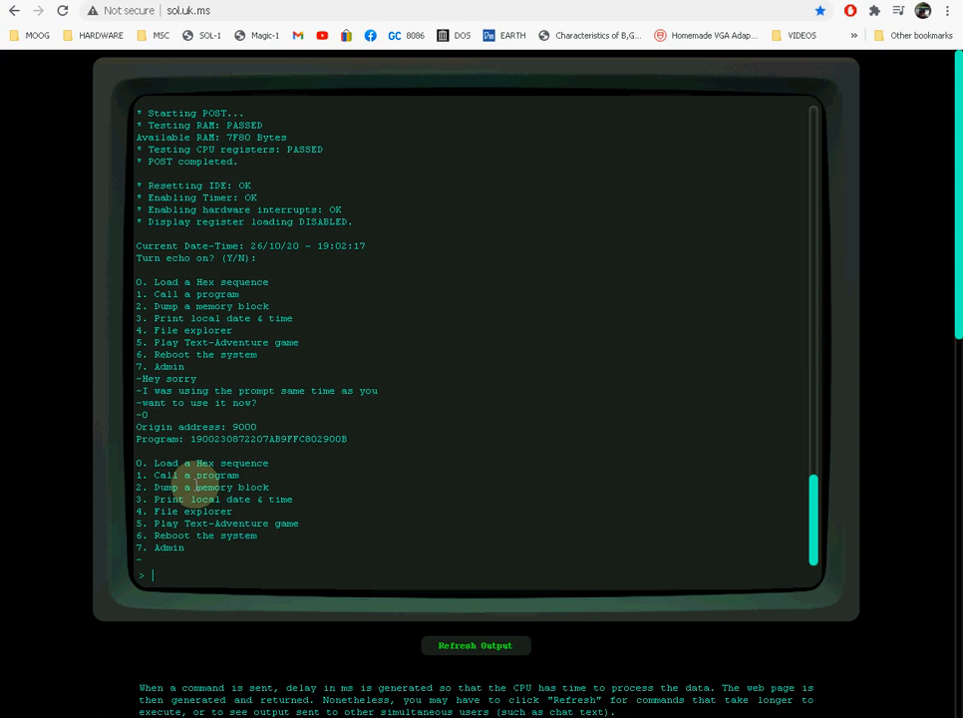
Call the program at address 9000 with option 1, printing the ASCII character set.
{"action": "type", "text": "1"}
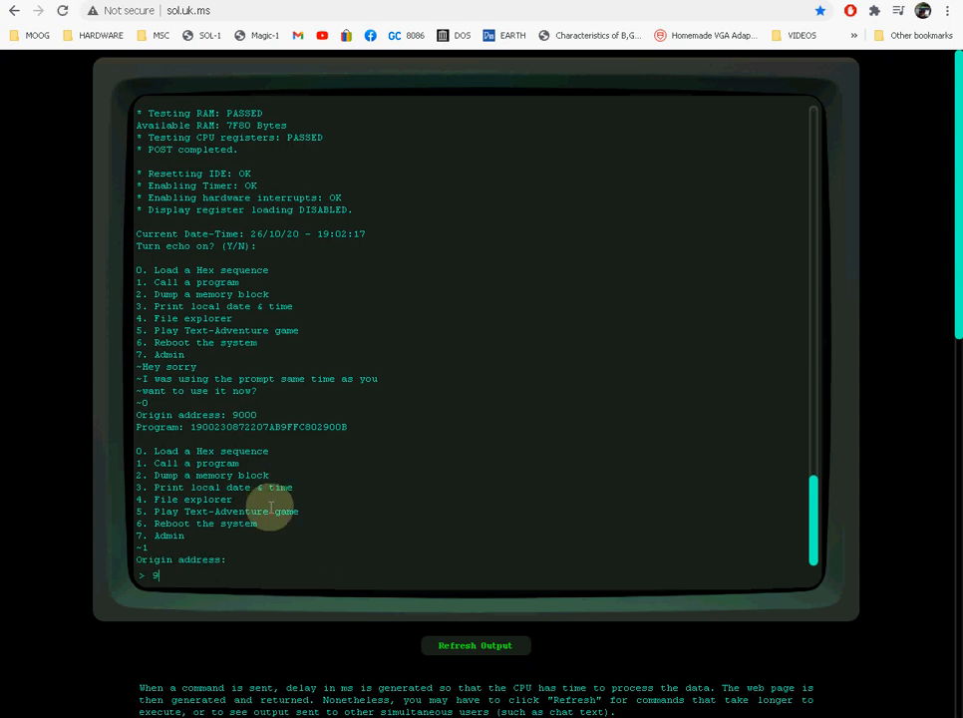
{"action": "type", "text": "000"}
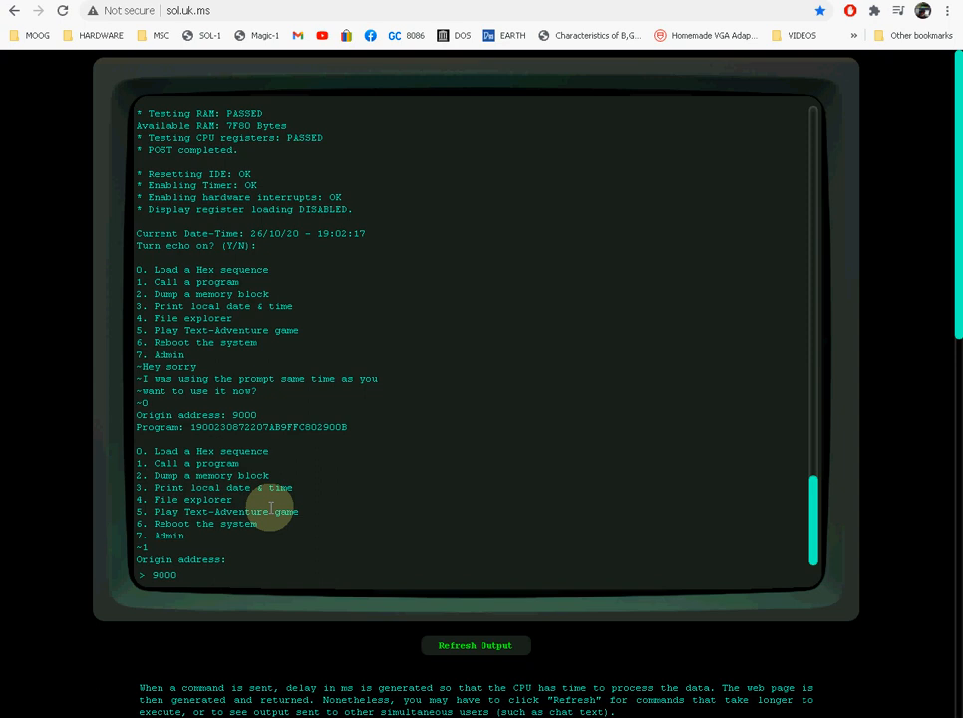
{"action": "left_click", "coordinate": [474, 645]}
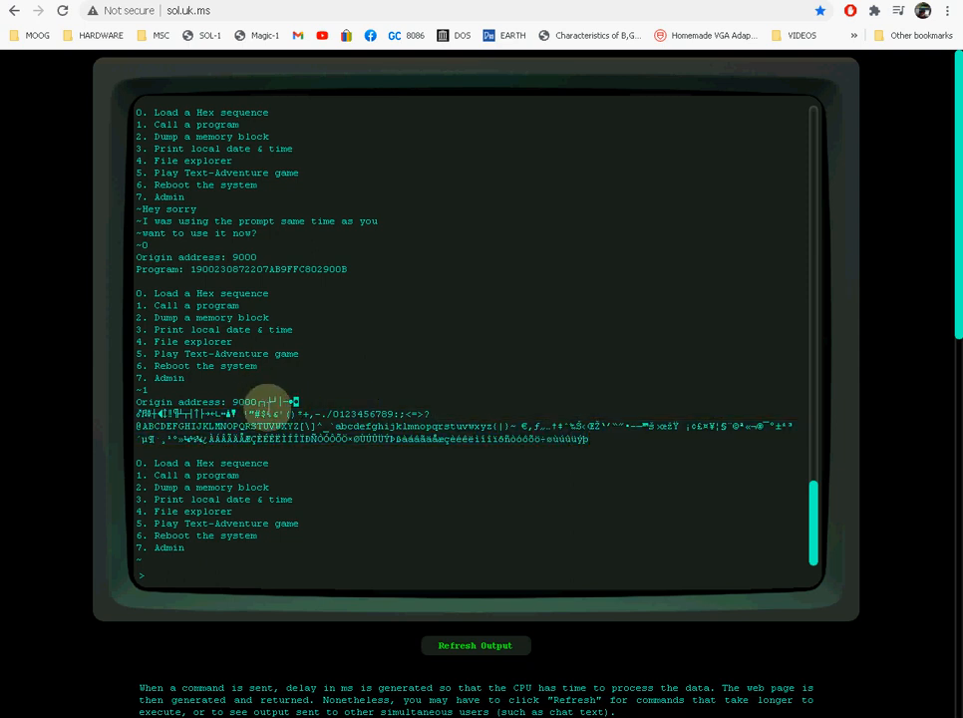
Scroll through the memory dump from 9000, showing program bytes followed by zeros.
{"action": "scroll", "scroll_direction": "down", "scroll_amount": 3}
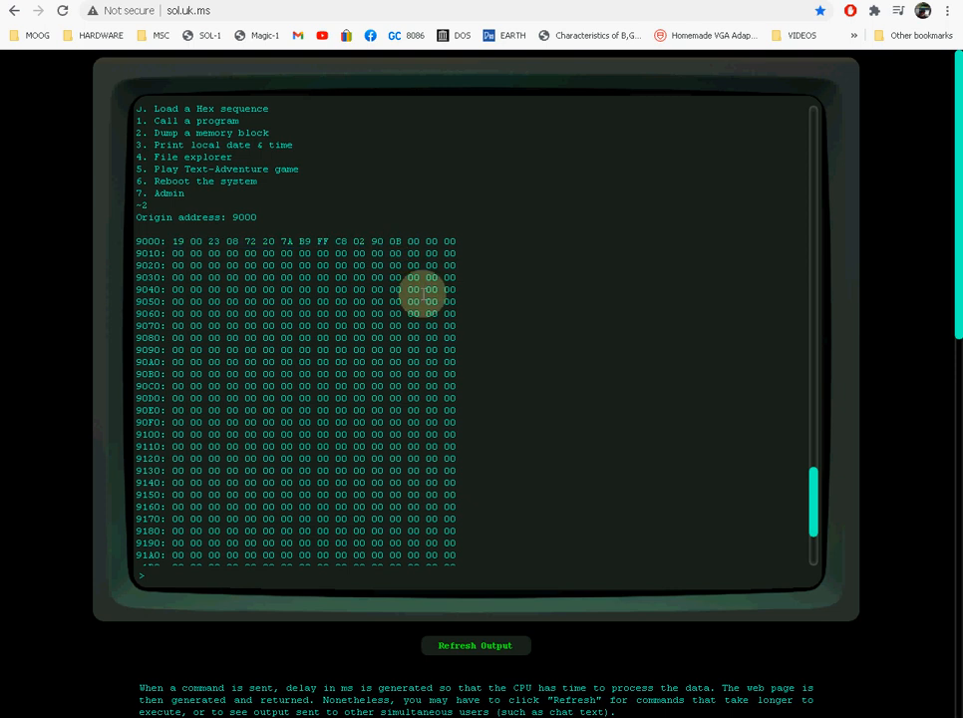
{"action": "scroll", "scroll_direction": "down", "scroll_amount": 3}
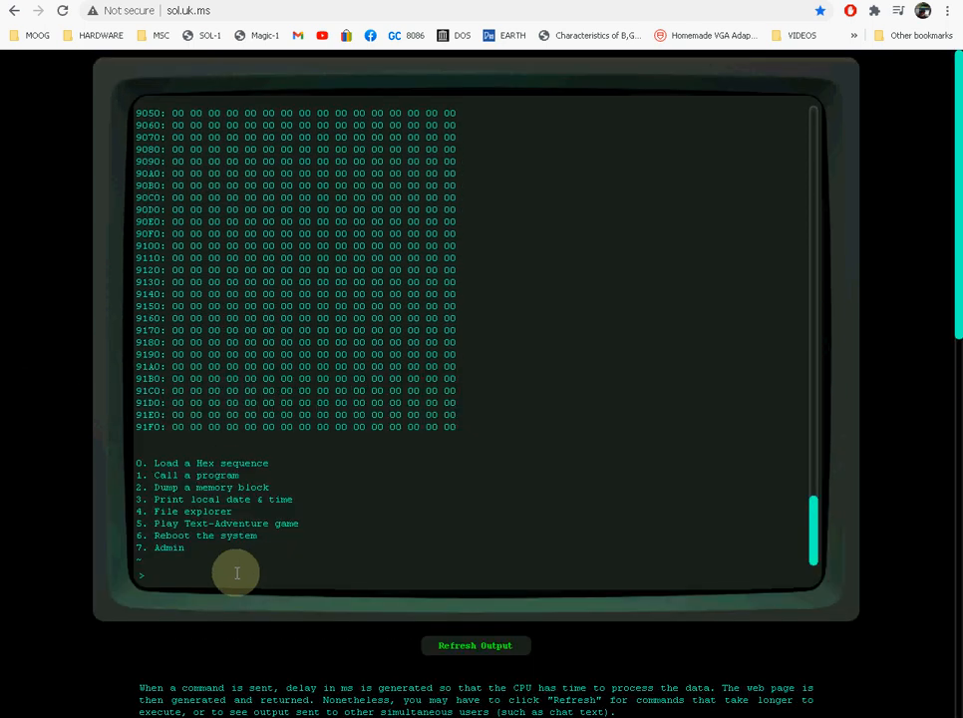
Print the date and time 26/10/20 19:08:00 with option 3, then enter File explorer.
{"action": "type", "text": "3"}
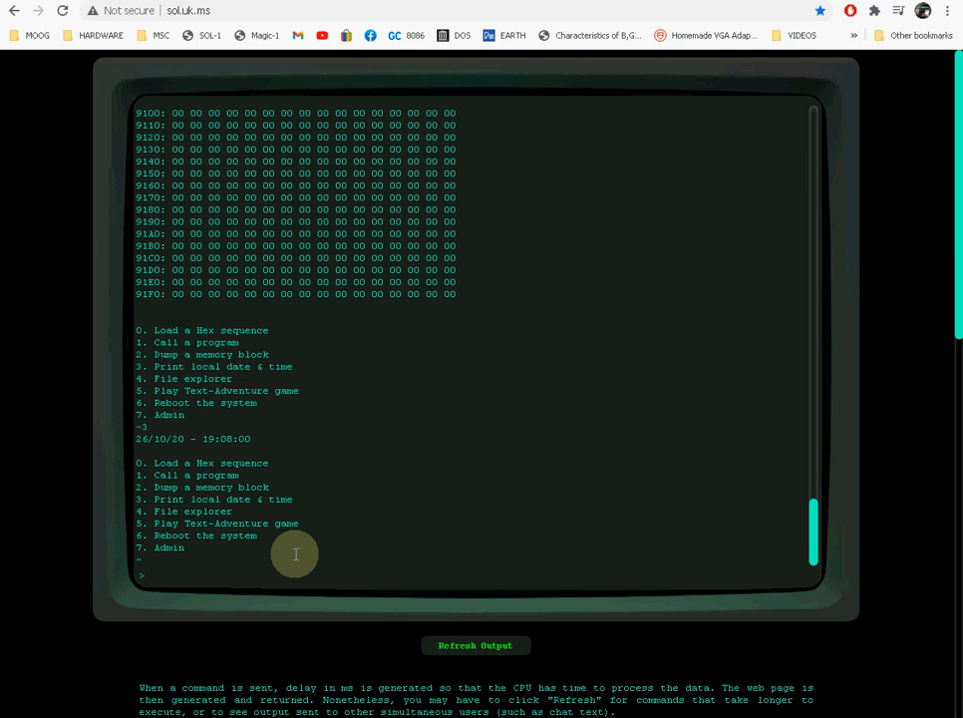
{"action": "type", "text": "4"}
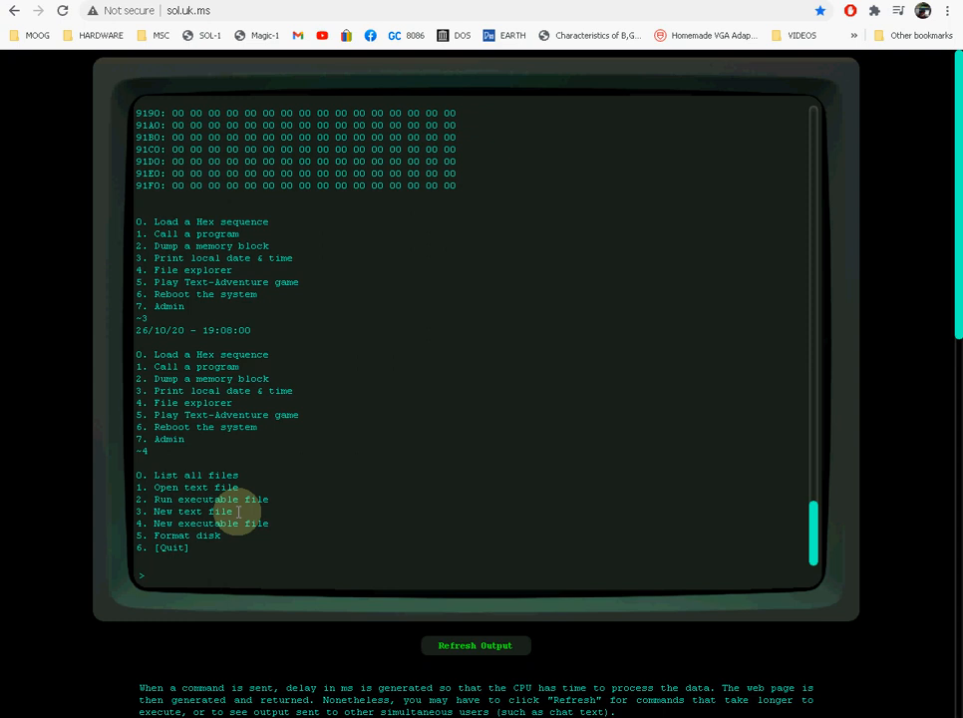
List all disk files twice, refreshing output between, then choose Open text file.
{"action": "type", "text": "0"}
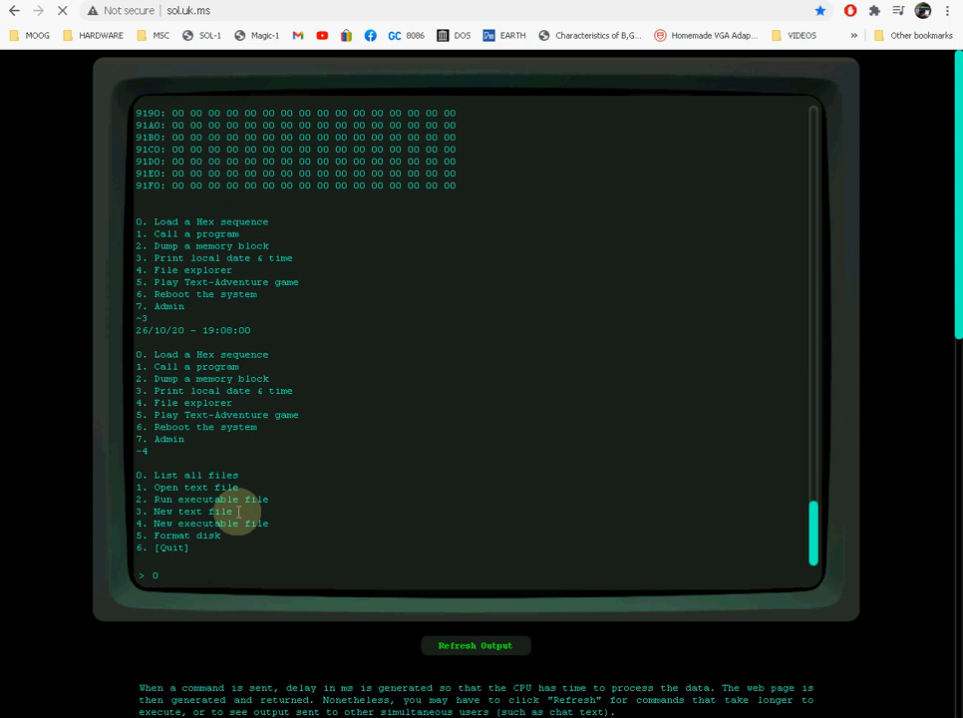
{"action": "left_click", "coordinate": [474, 645]}
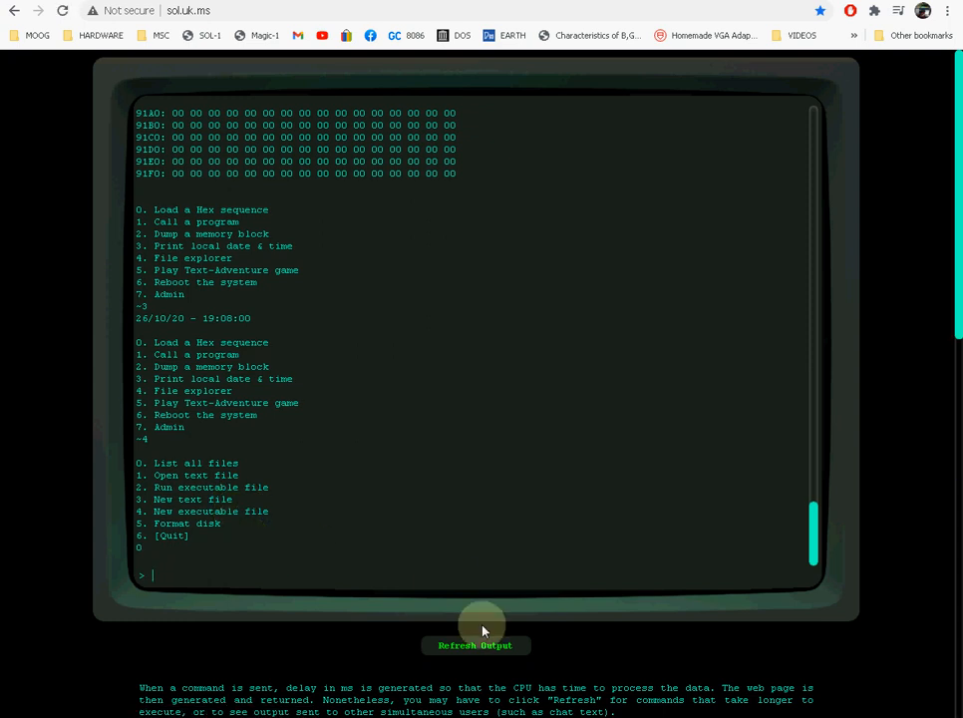
{"action": "mouse_move", "coordinate": [309, 585]}
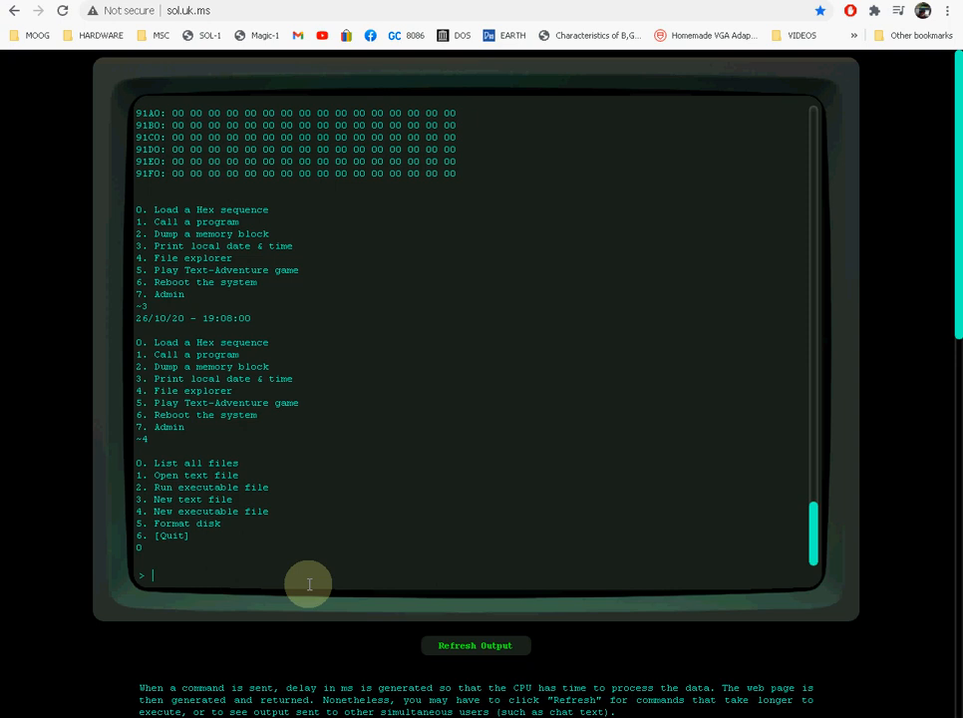
{"action": "type", "text": "0"}
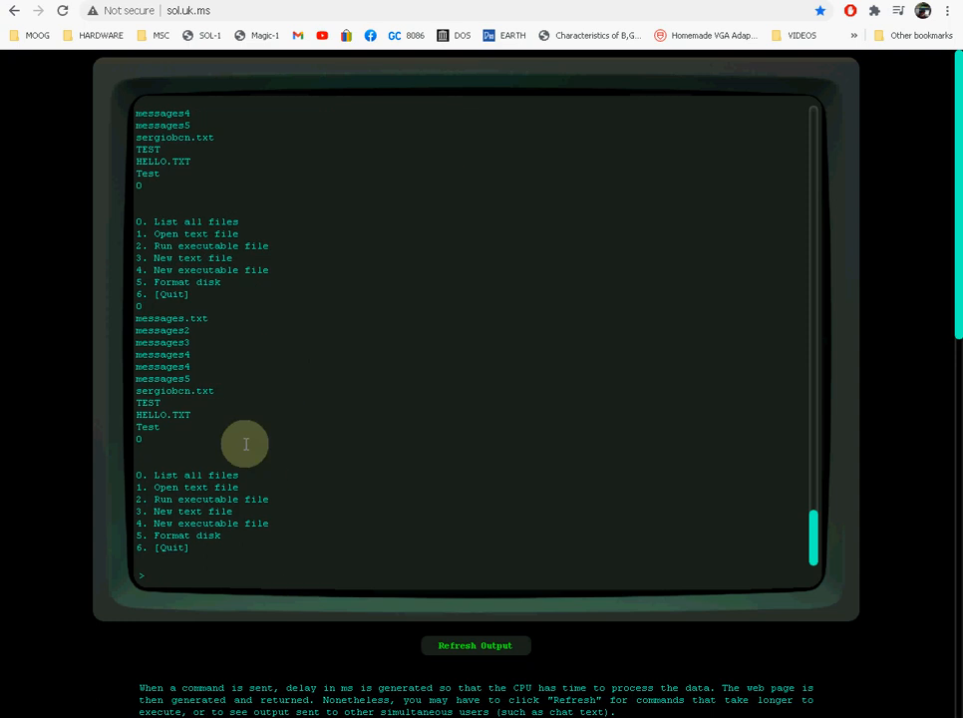
{"action": "mouse_move", "coordinate": [164, 419]}
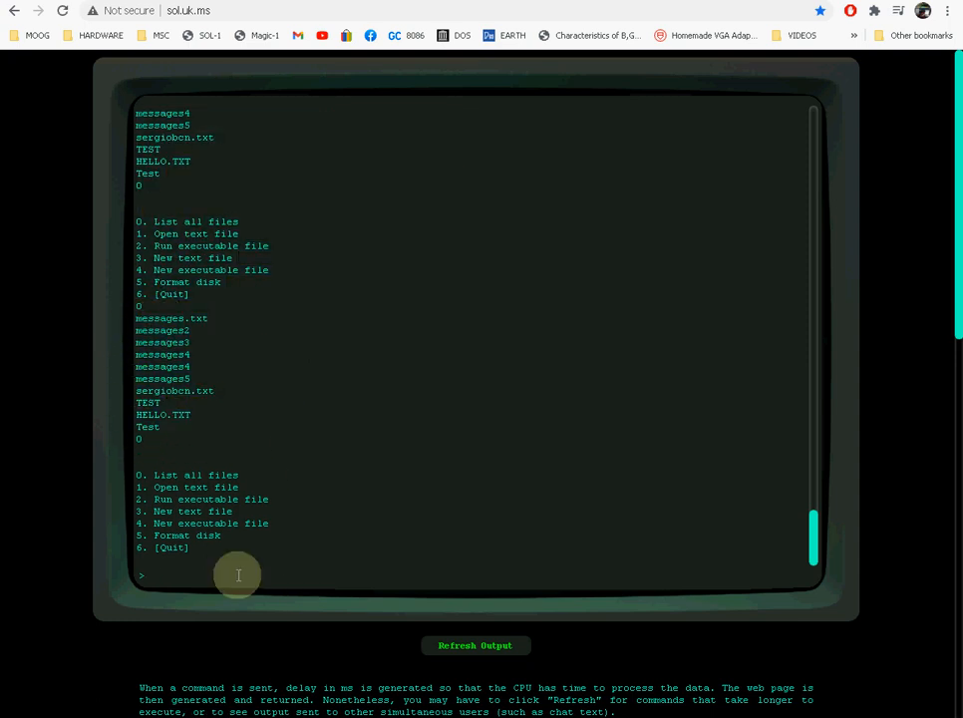
{"action": "type", "text": "1"}
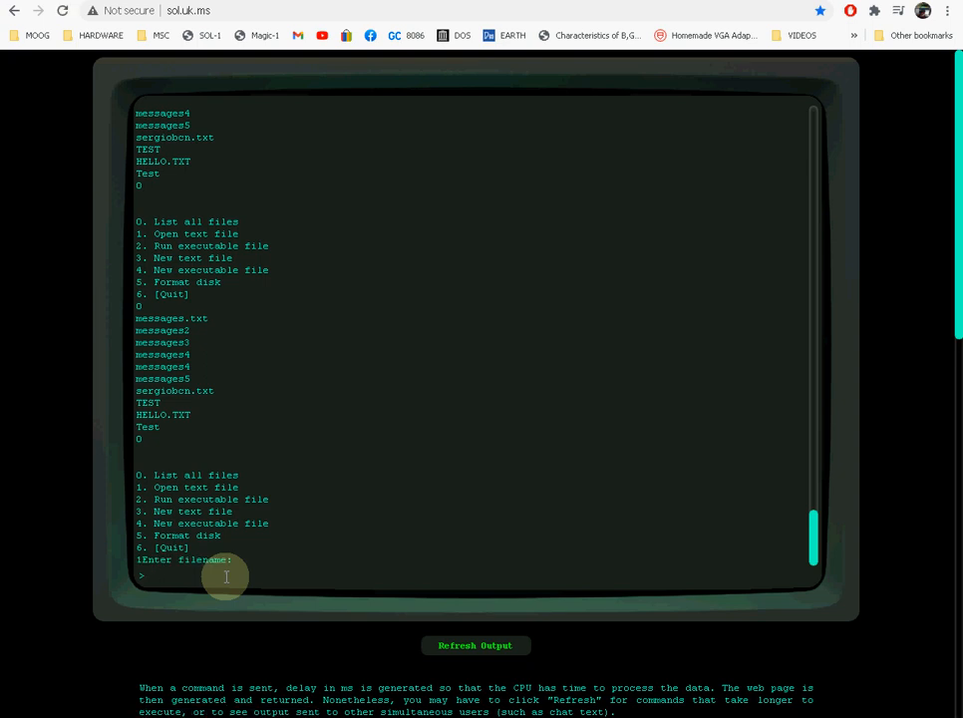
Open messages2 to show guestbook messages 0006–0008, then choose New text file.
{"action": "type", "text": "messa"}
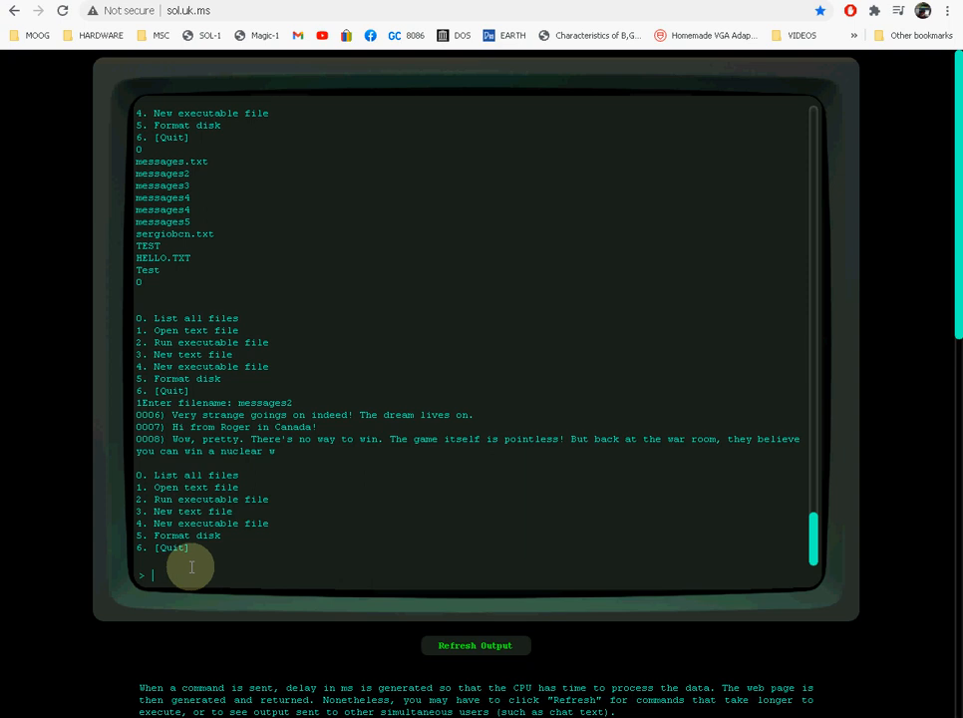
{"action": "type", "text": "3Enter filename:"}
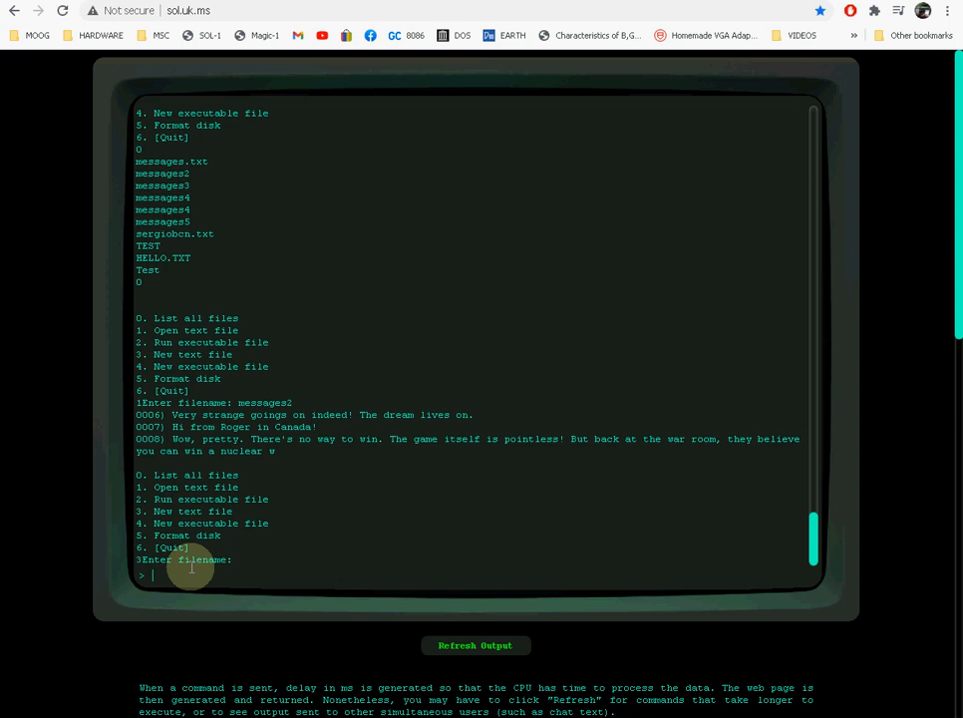
Create text file test1 containing two 'hi' lines, then choose Open text file.
{"action": "type", "text": "test"}
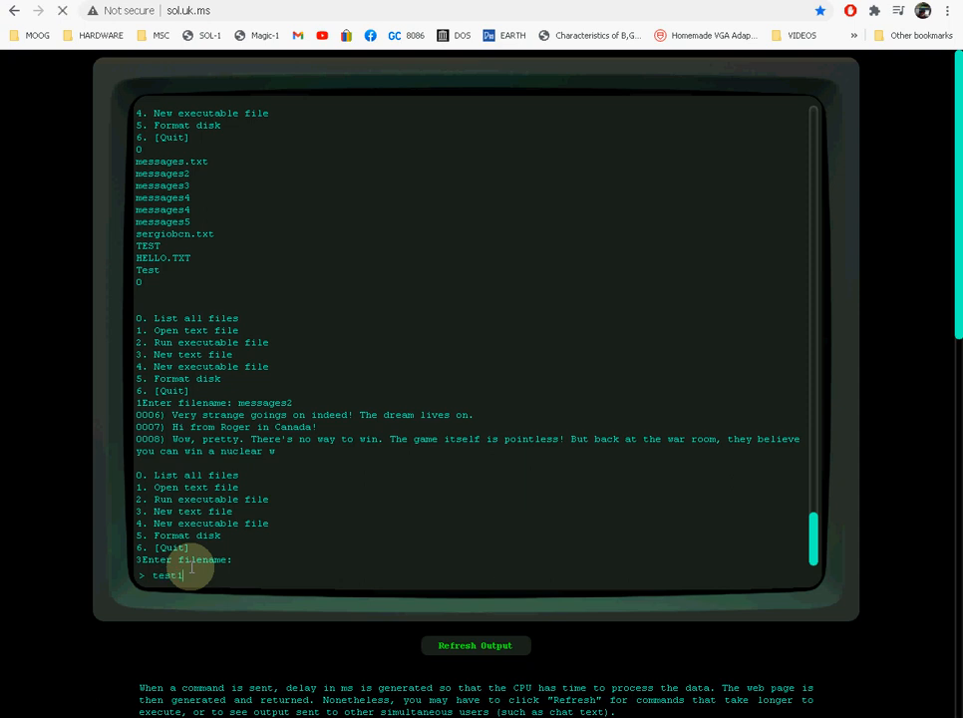
{"action": "key", "text": "Return"}
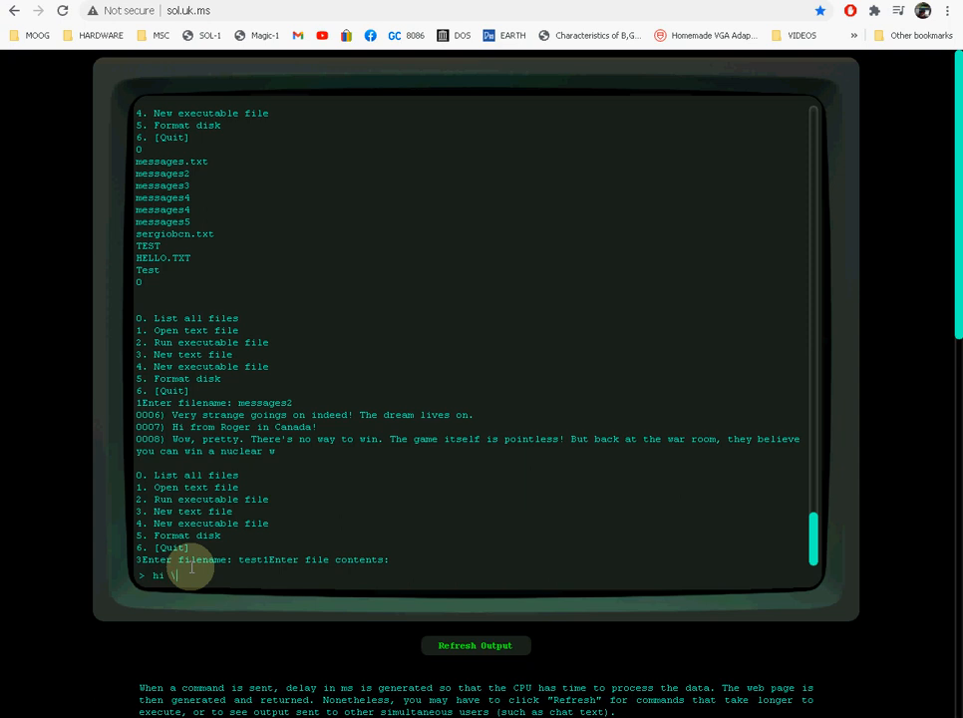
{"action": "type", "text": "n"}
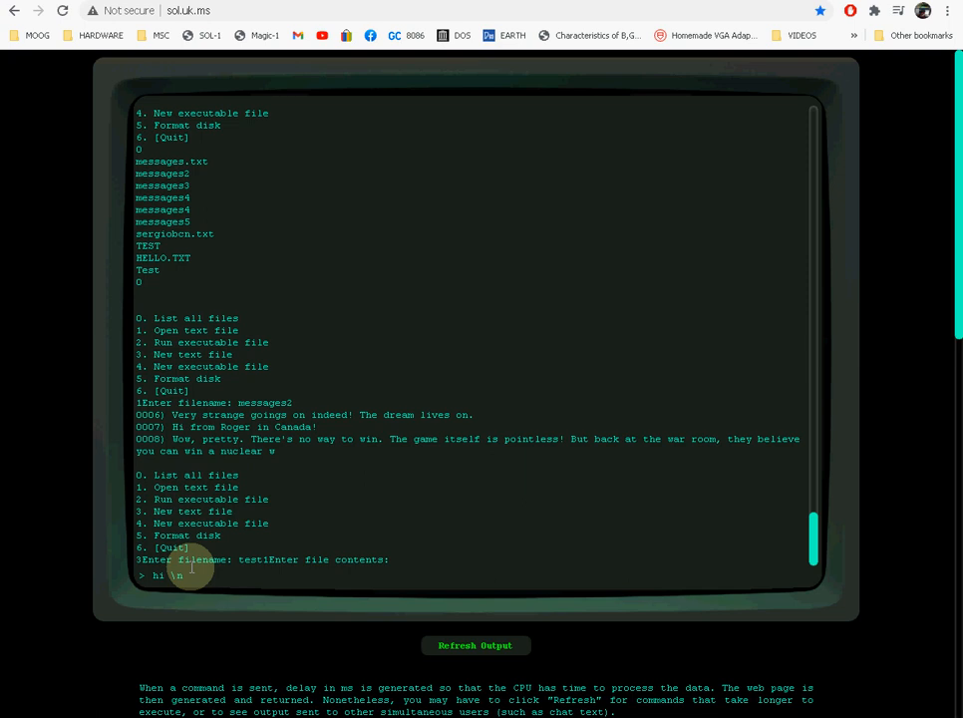
{"action": "type", "text": "hi"}
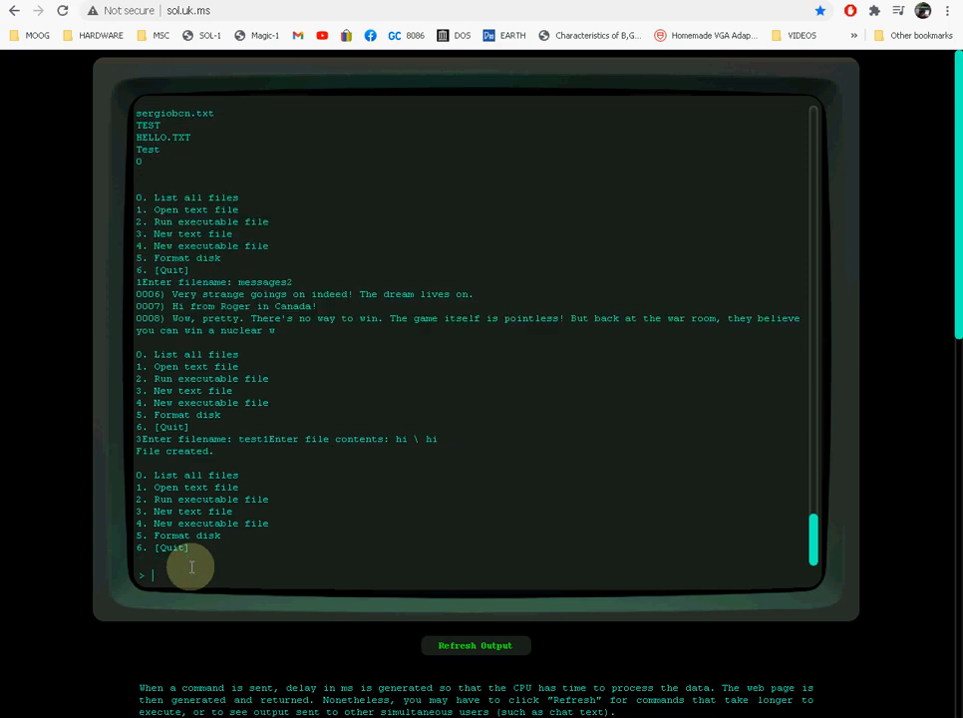
{"action": "type", "text": "1"}
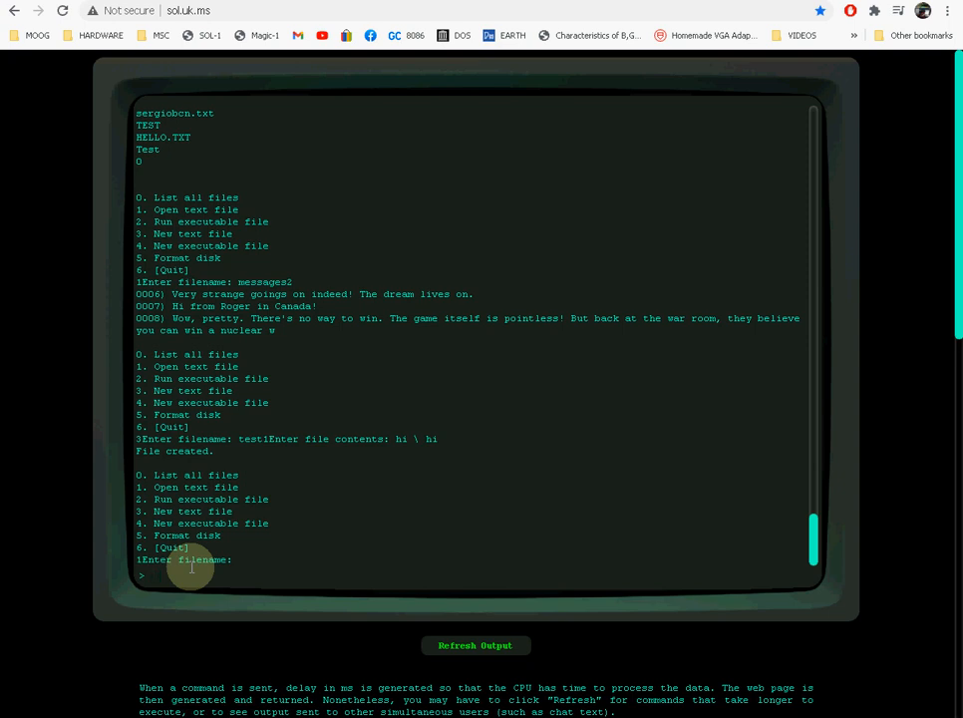
Open test1 to display its two 'hi' lines, then quit the file explorer with option 6.
{"action": "type", "text": "test1"}
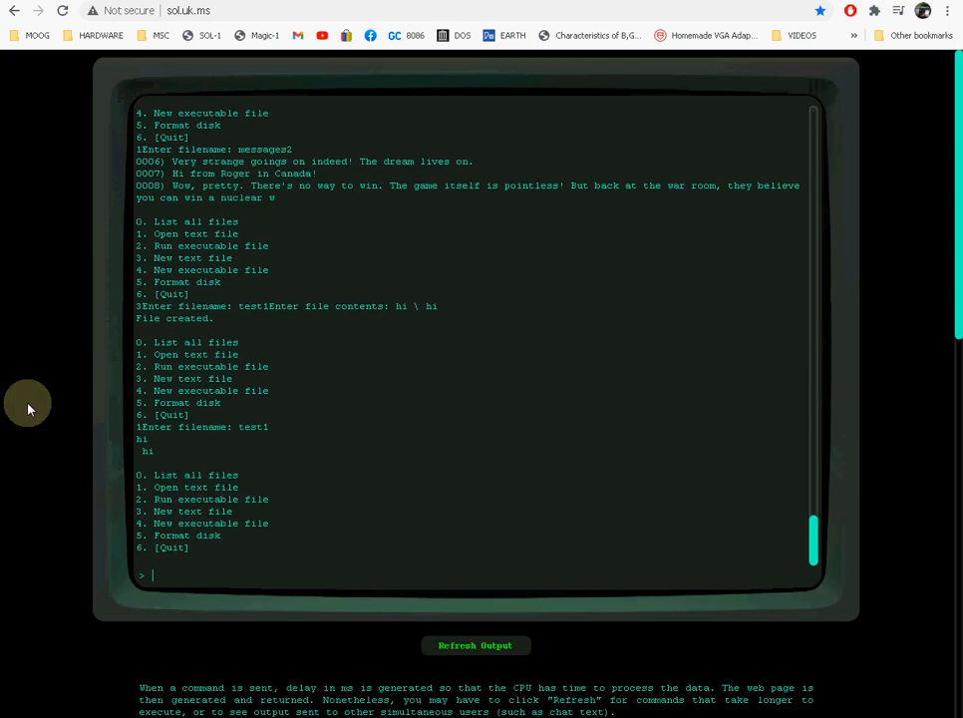
{"action": "type", "text": "6"}
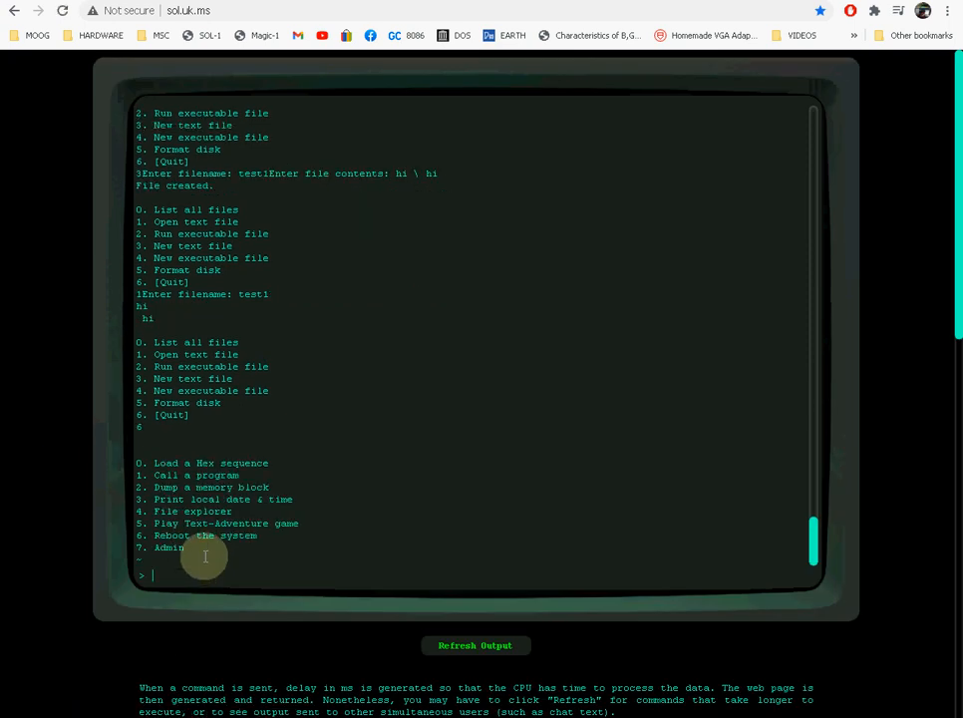
Launch the Text-Adventure game (option 5) and head north toward the water spring.
{"action": "type", "text": "5"}
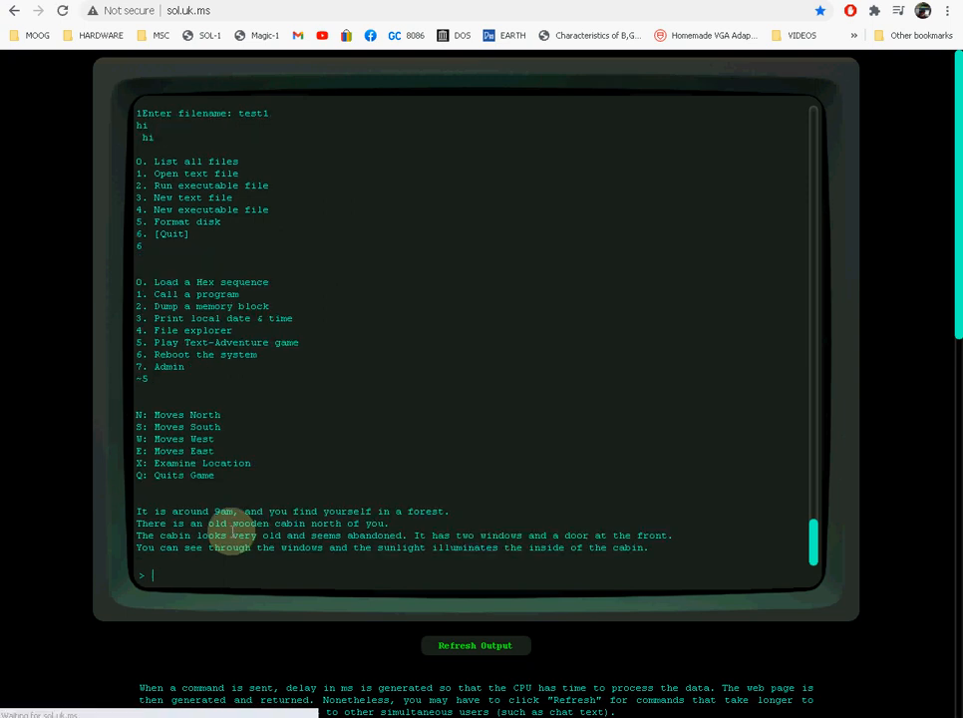
{"action": "mouse_move", "coordinate": [339, 518]}
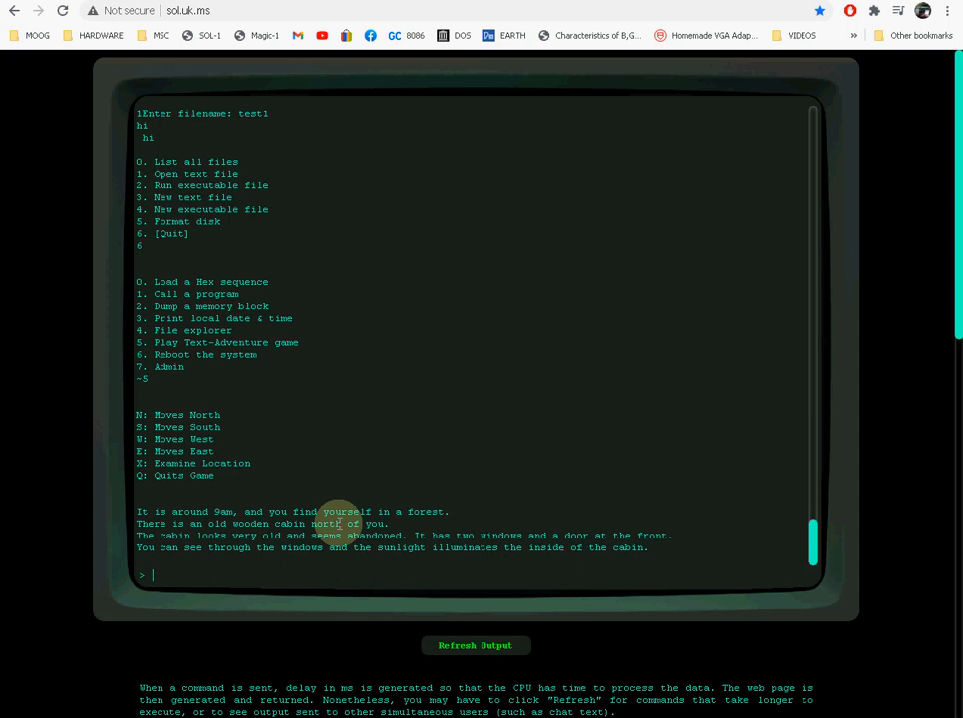
{"action": "type", "text": "n"}
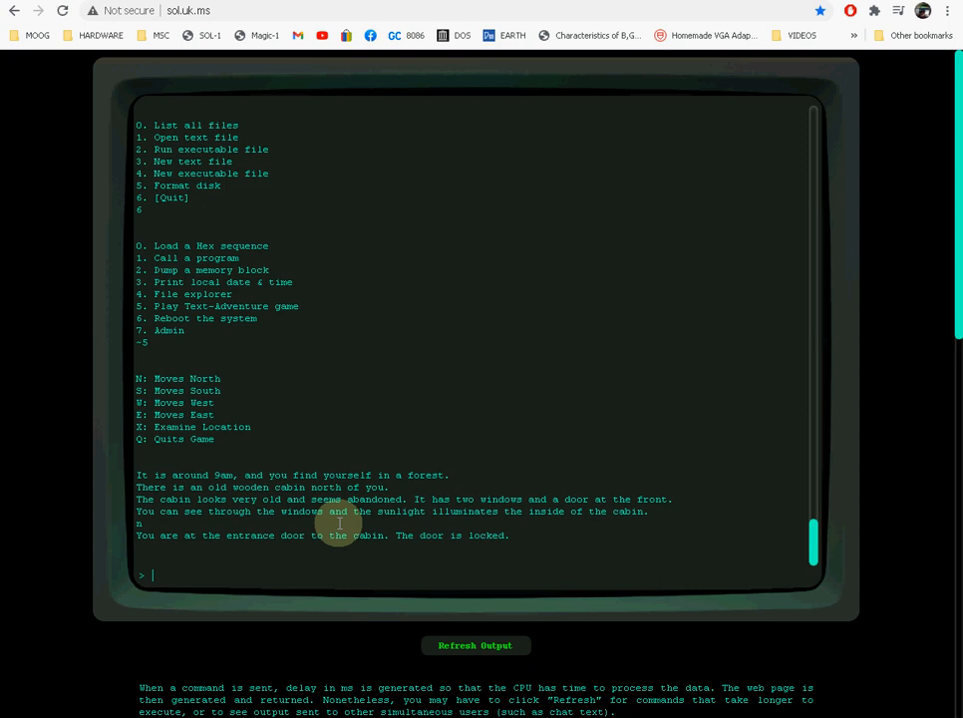
{"action": "type", "text": "n"}
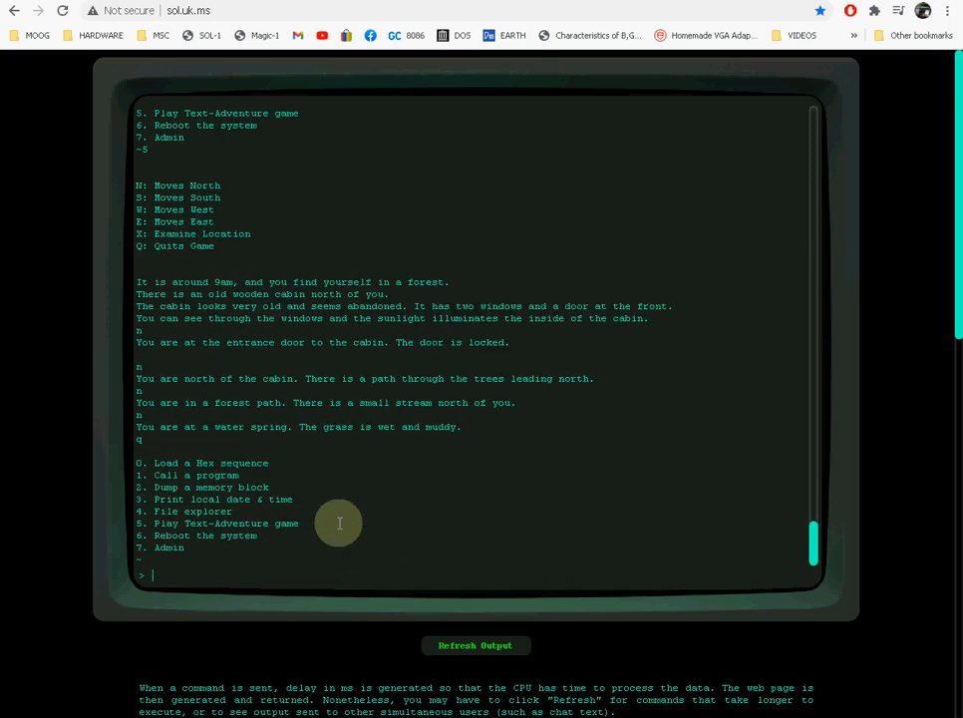
{"action": "mouse_move", "coordinate": [59, 239]}
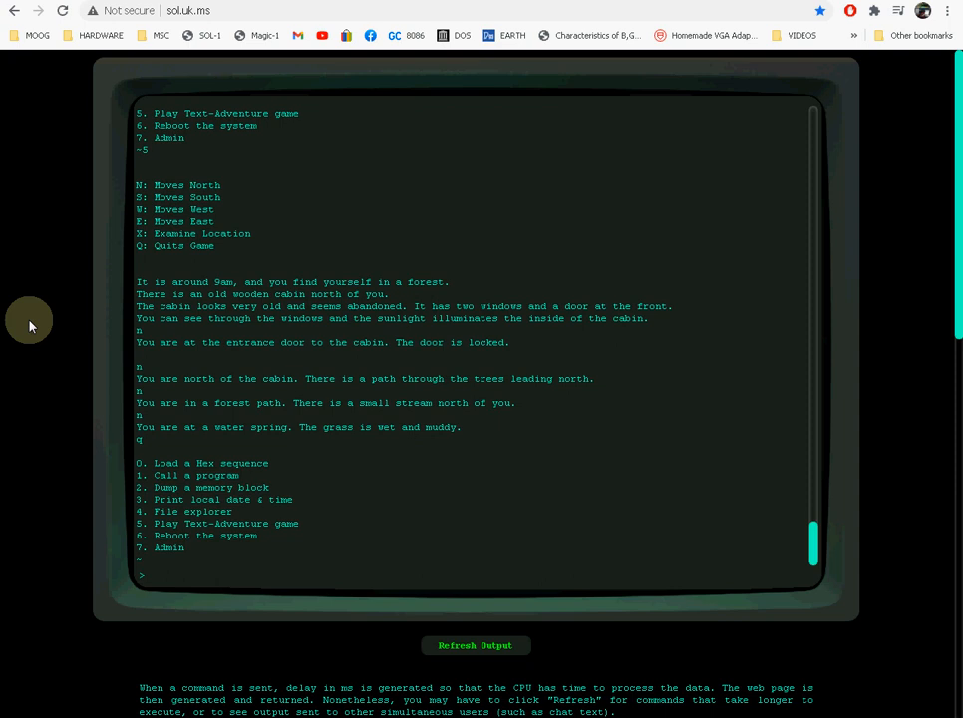
{"action": "mouse_move", "coordinate": [78, 370]}
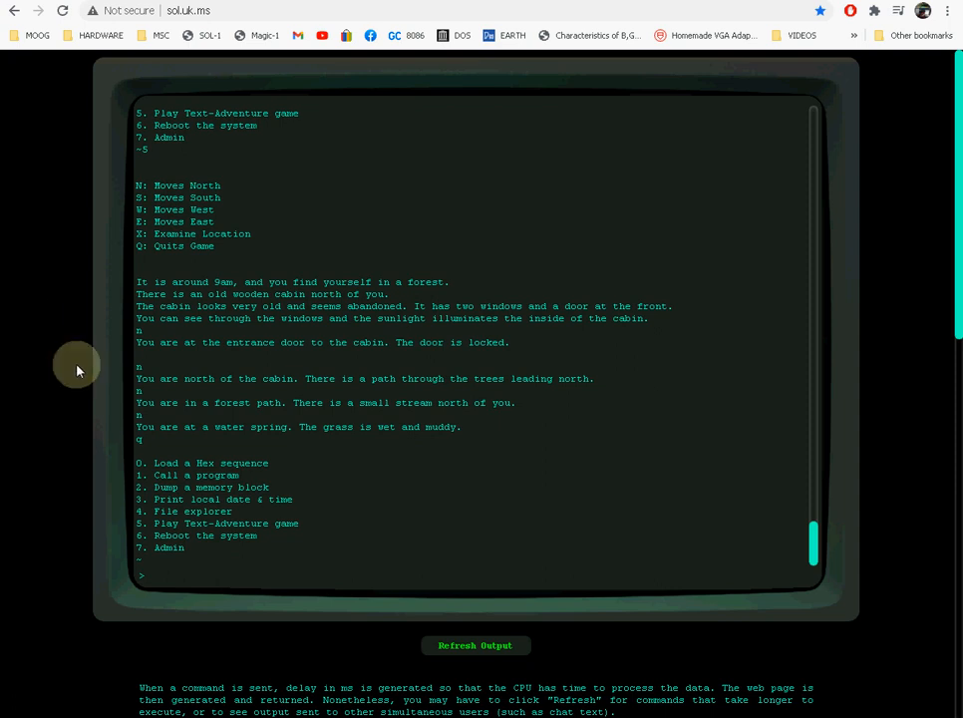